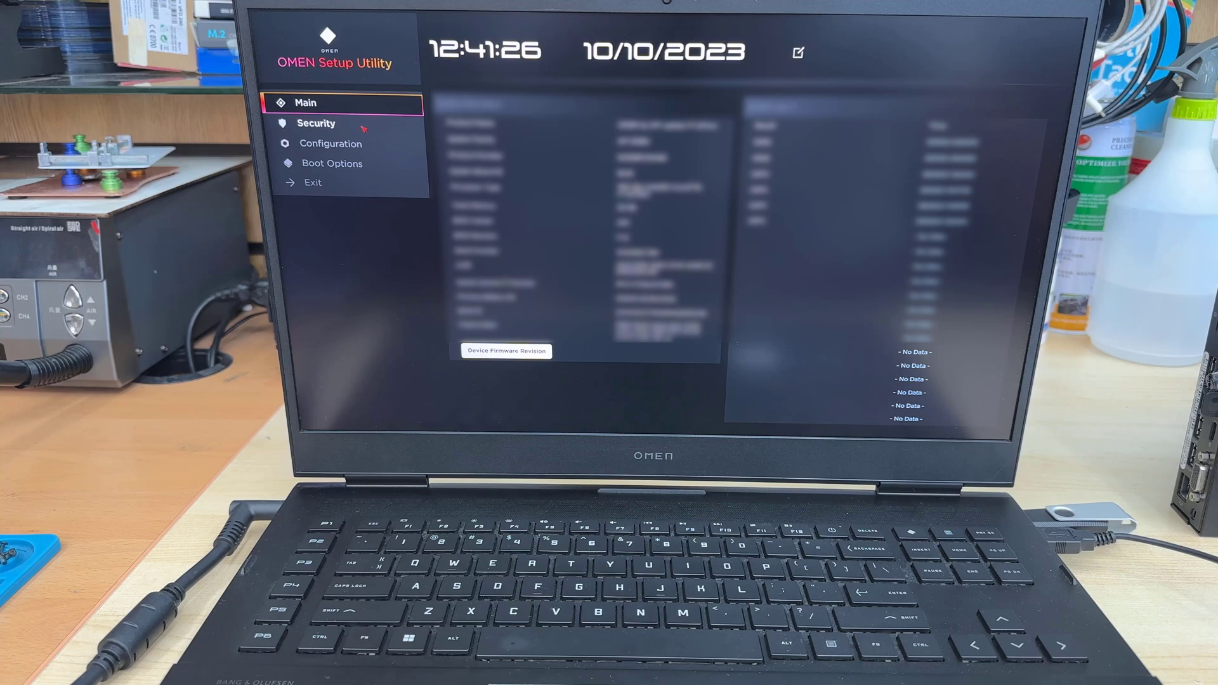
Switch the setup utility language to Traditional Chinese (繁體中文) in Configuration.
{"action": "left_click", "coordinate": [316, 122]}
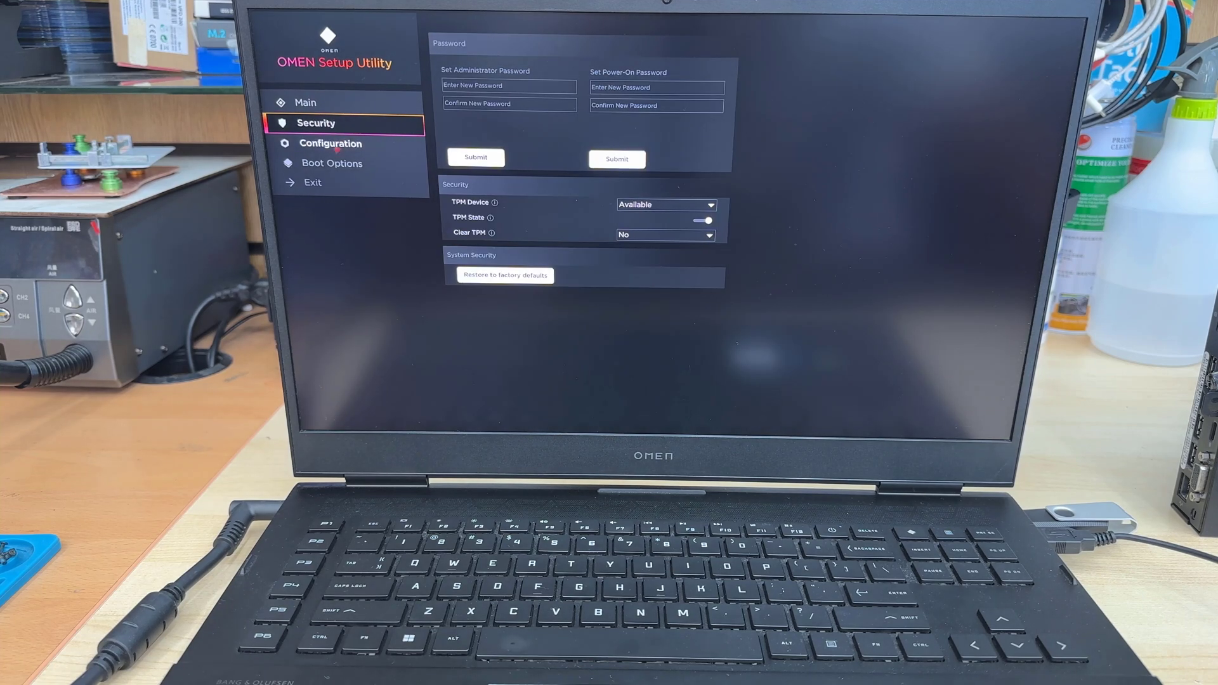
{"action": "left_click", "coordinate": [332, 144]}
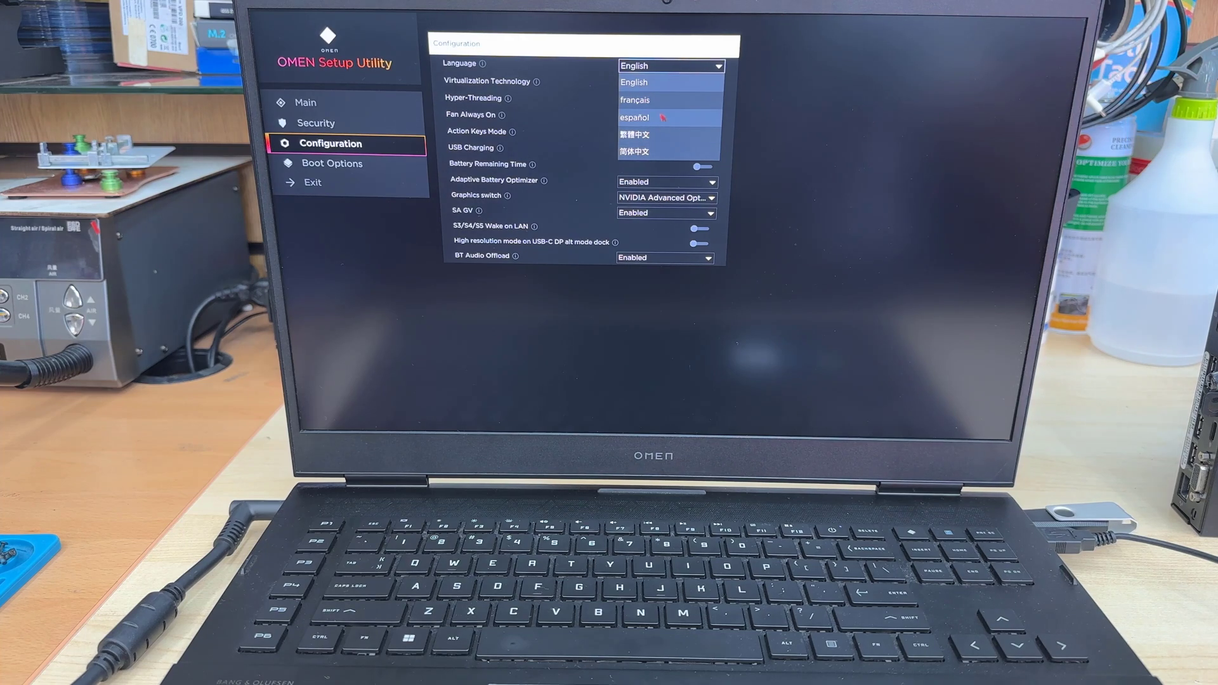
{"action": "left_click", "coordinate": [634, 135]}
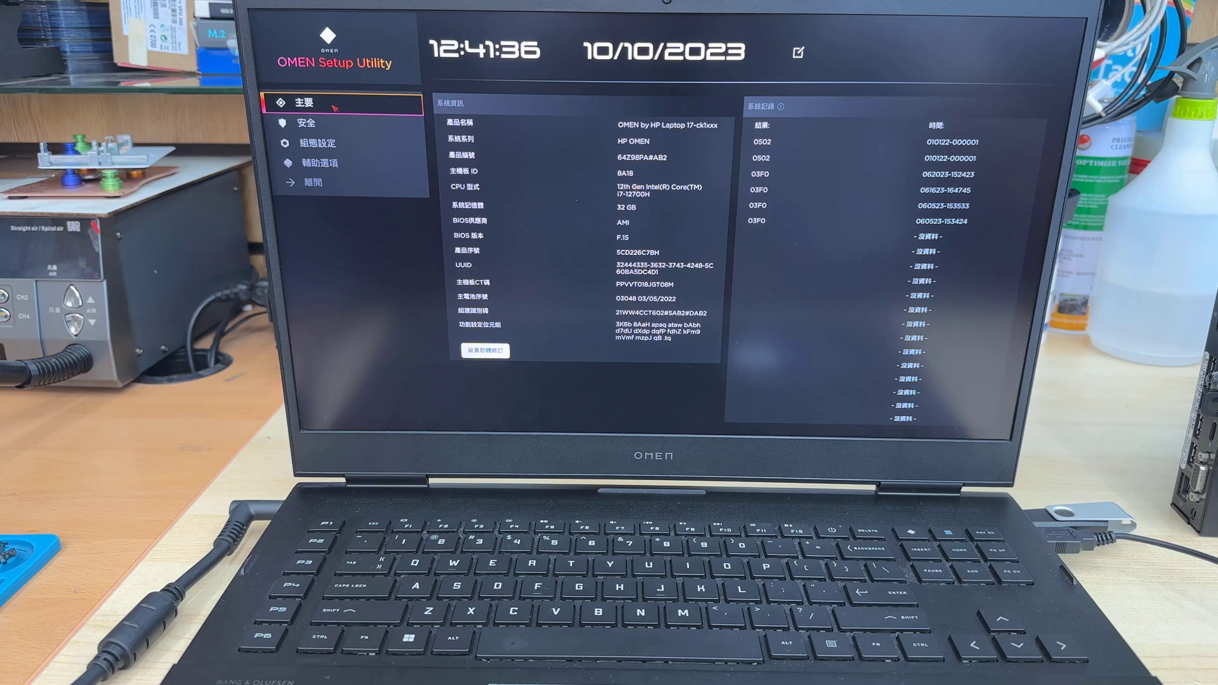
Browse the boot page, set the language back to English, and show Security settings.
{"action": "left_click", "coordinate": [320, 163]}
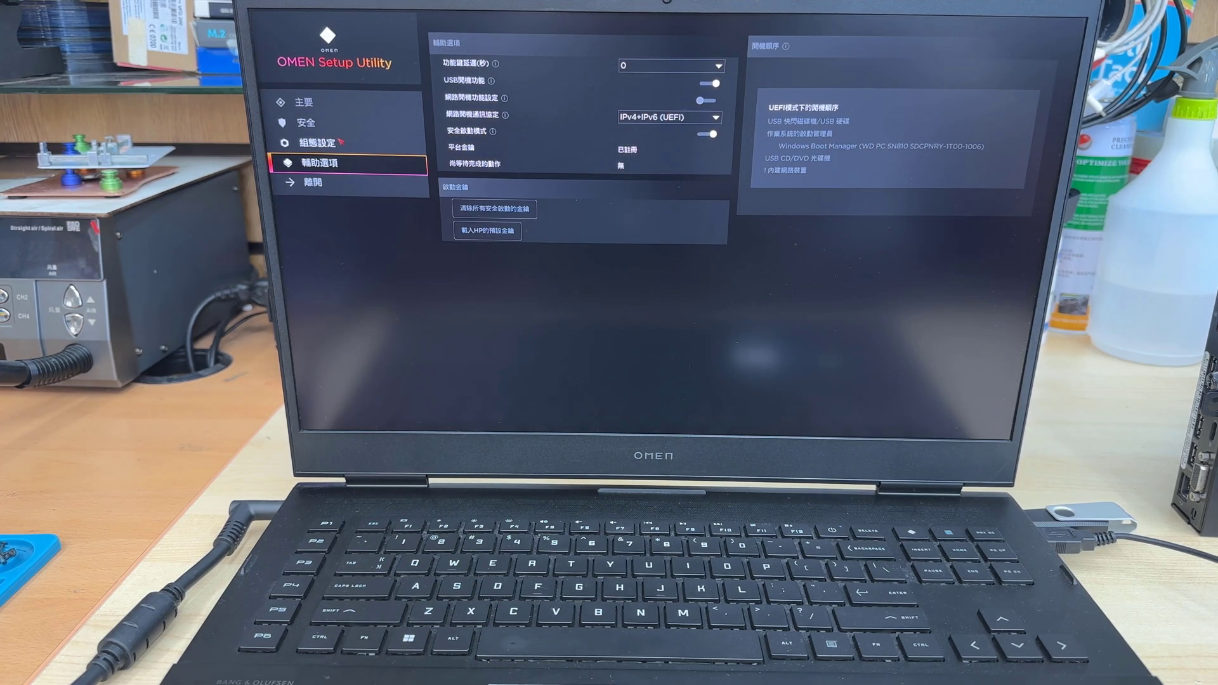
{"action": "left_click", "coordinate": [316, 143]}
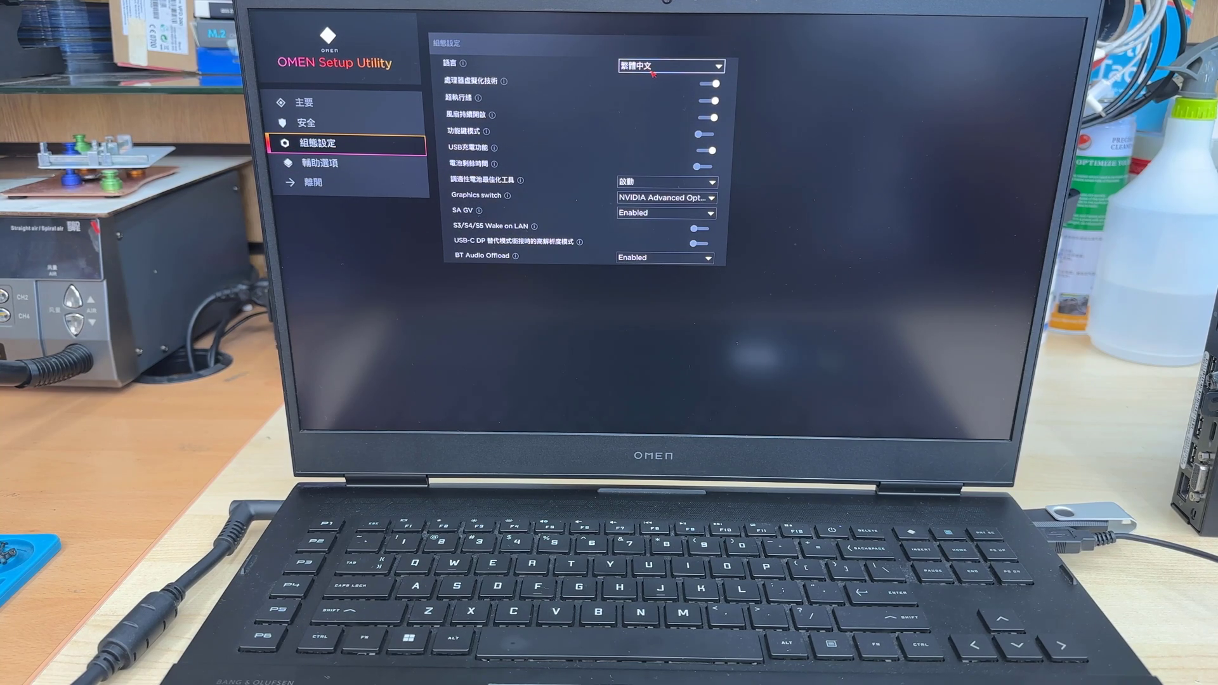
{"action": "left_click", "coordinate": [670, 66]}
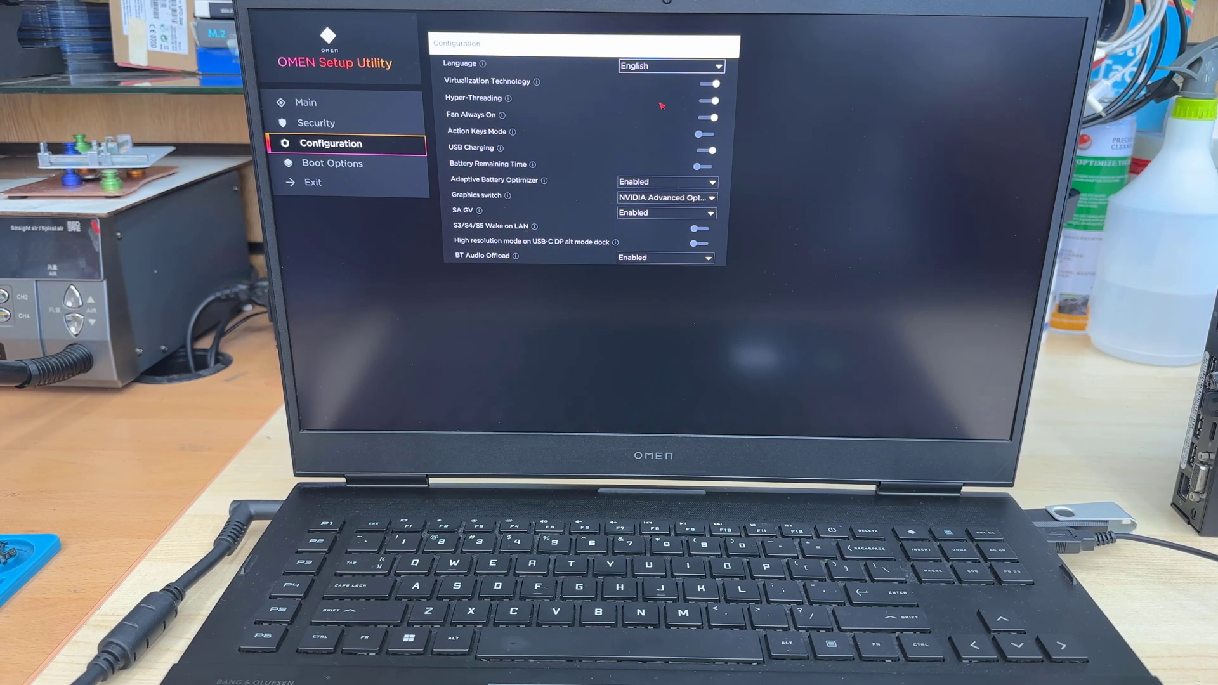
{"action": "left_click", "coordinate": [316, 122]}
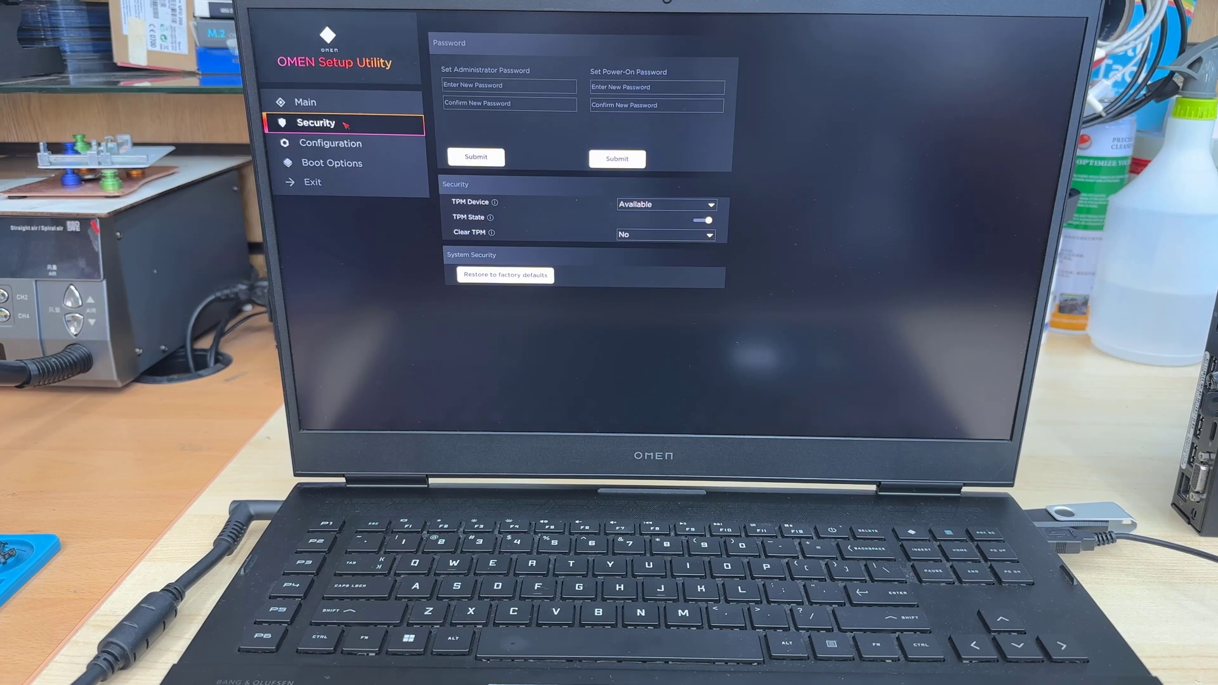
Inspect the TPM security settings, then return to the Configuration page.
{"action": "left_click", "coordinate": [665, 235]}
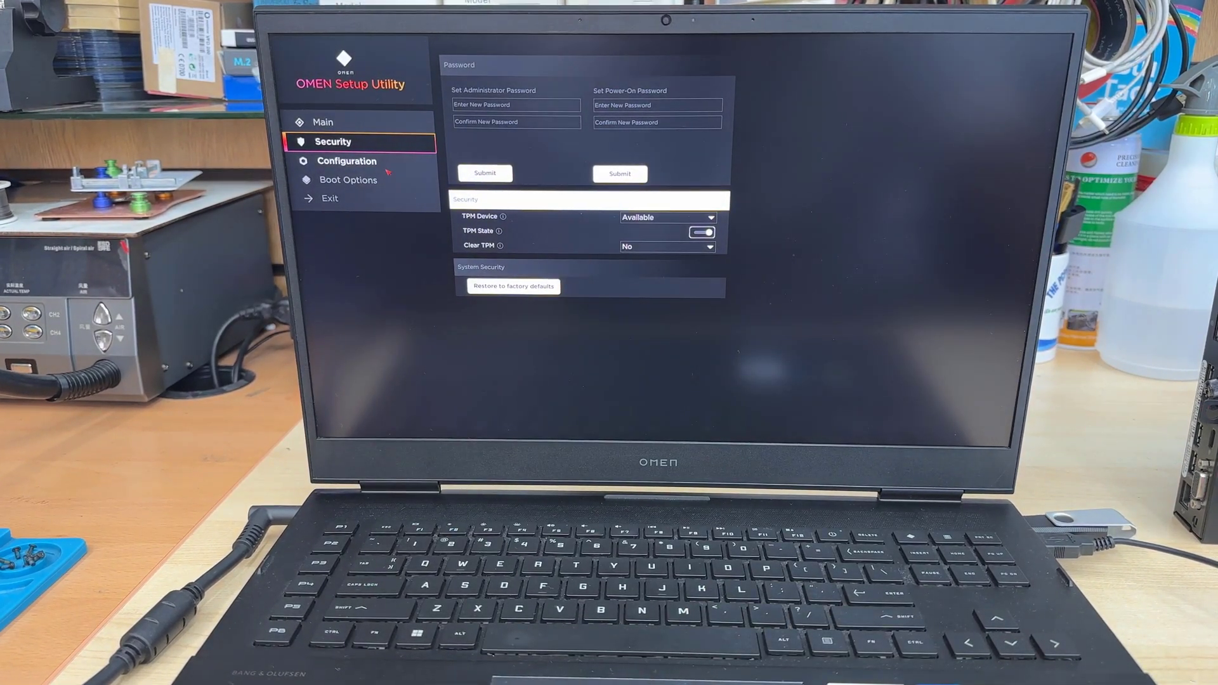
{"action": "left_click", "coordinate": [346, 161]}
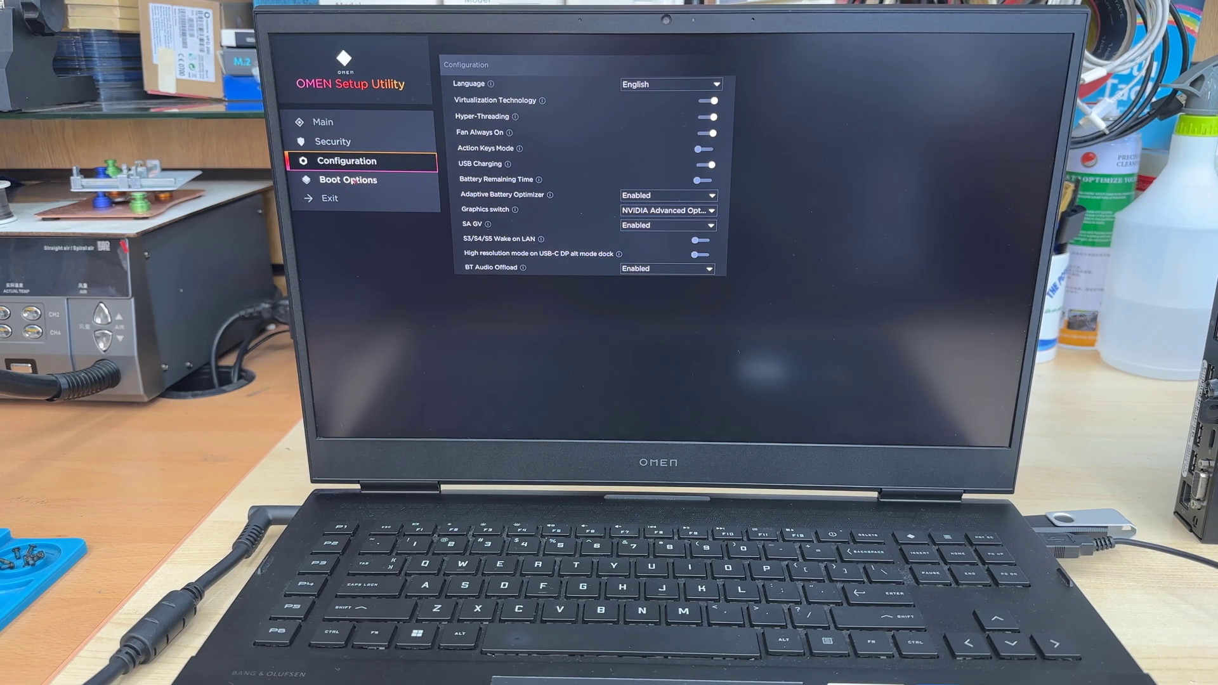
Confirm USB Boot and Secure Boot on, Network Boot off, and USB drive first in order.
{"action": "left_click", "coordinate": [348, 179]}
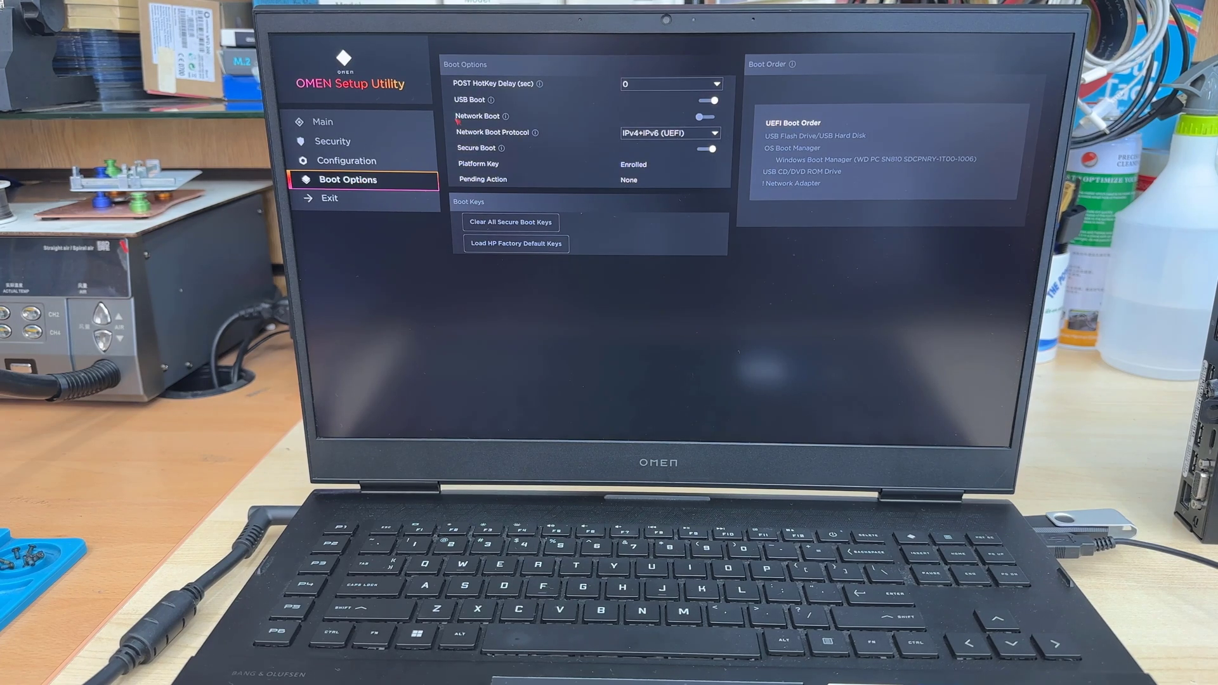
{"action": "left_click", "coordinate": [705, 115]}
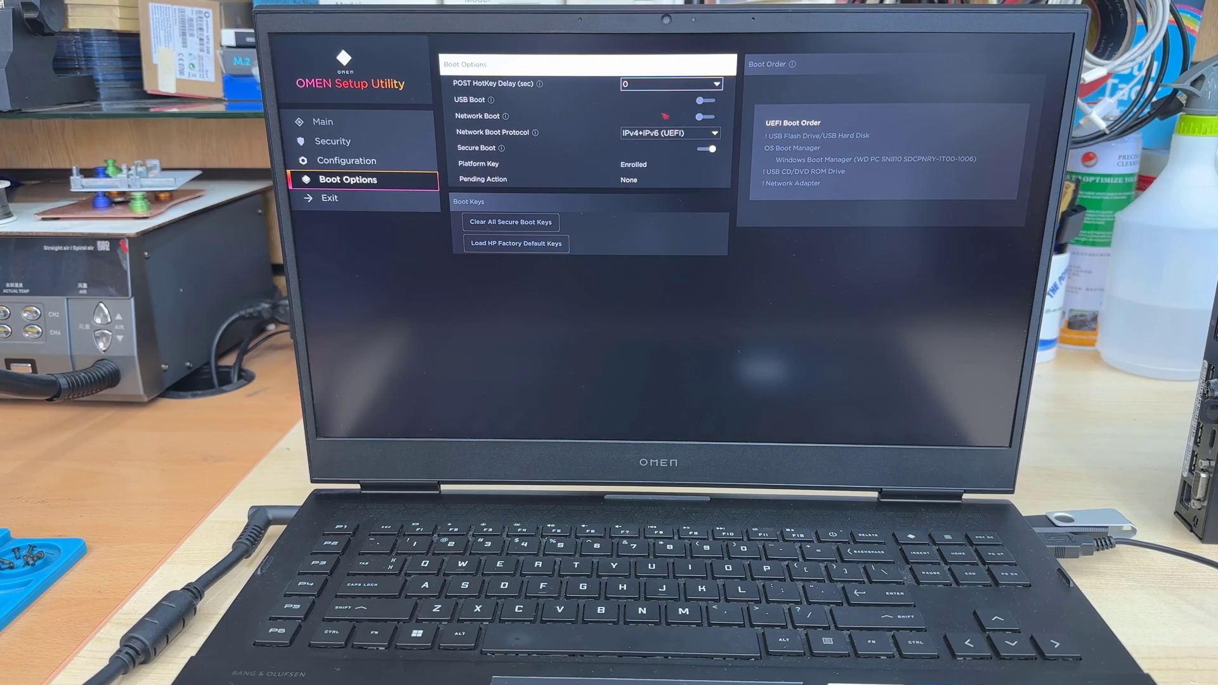
{"action": "left_click", "coordinate": [706, 100]}
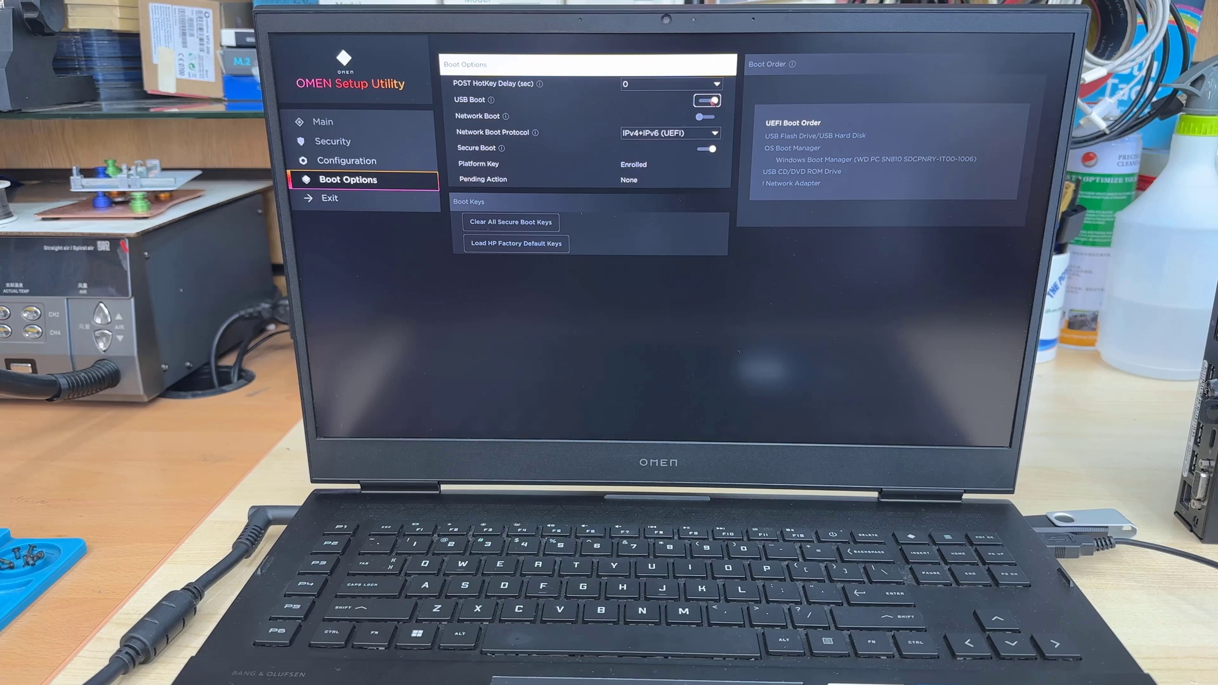
{"action": "left_click", "coordinate": [706, 100]}
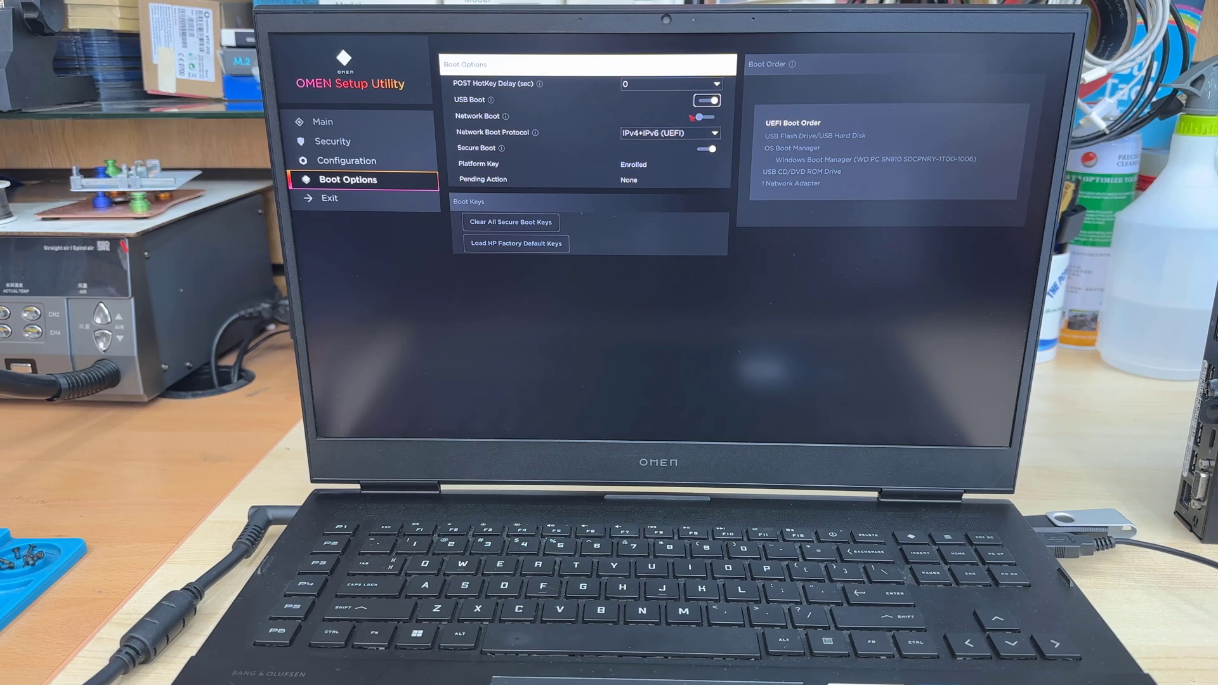
{"action": "left_click", "coordinate": [705, 149]}
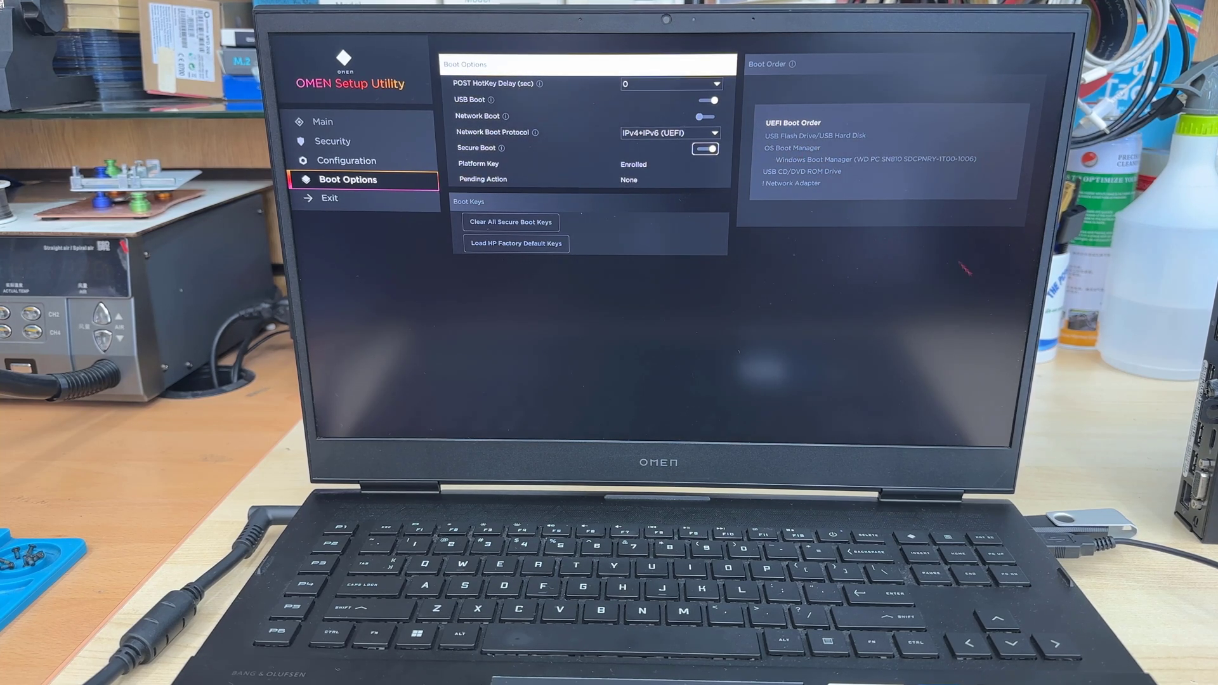
{"action": "left_click", "coordinate": [814, 135]}
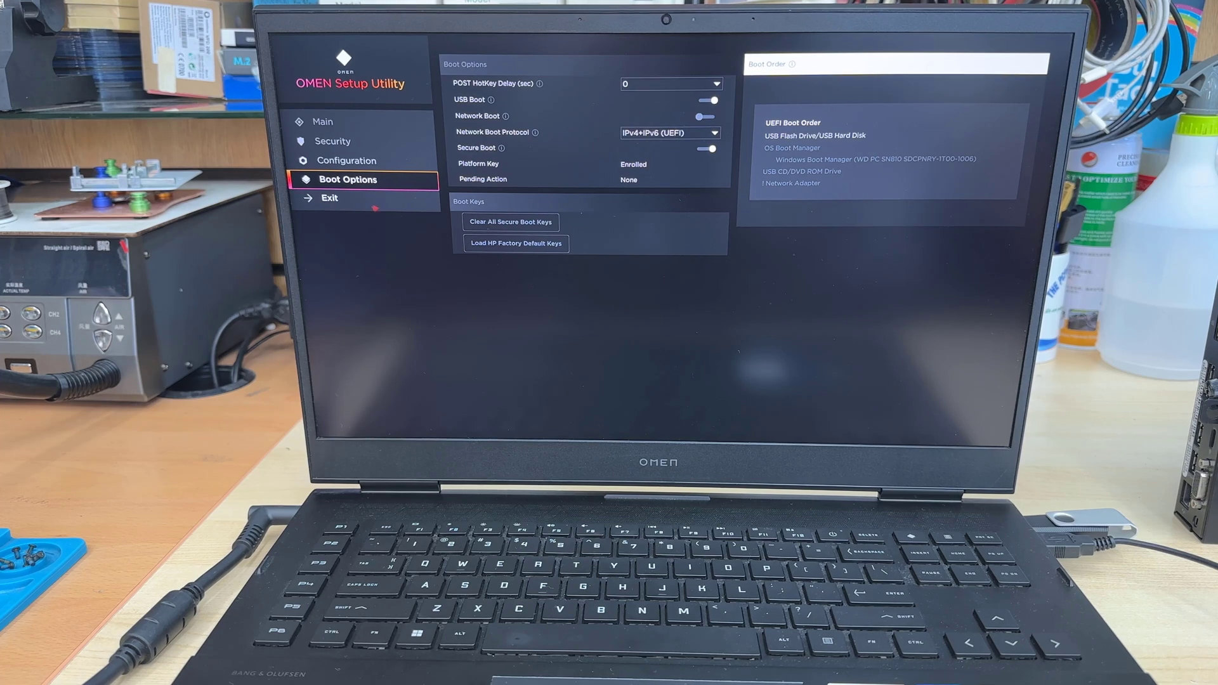
Exit setup using Save Changes and Exit, confirming with Yes.
{"action": "left_click", "coordinate": [329, 197]}
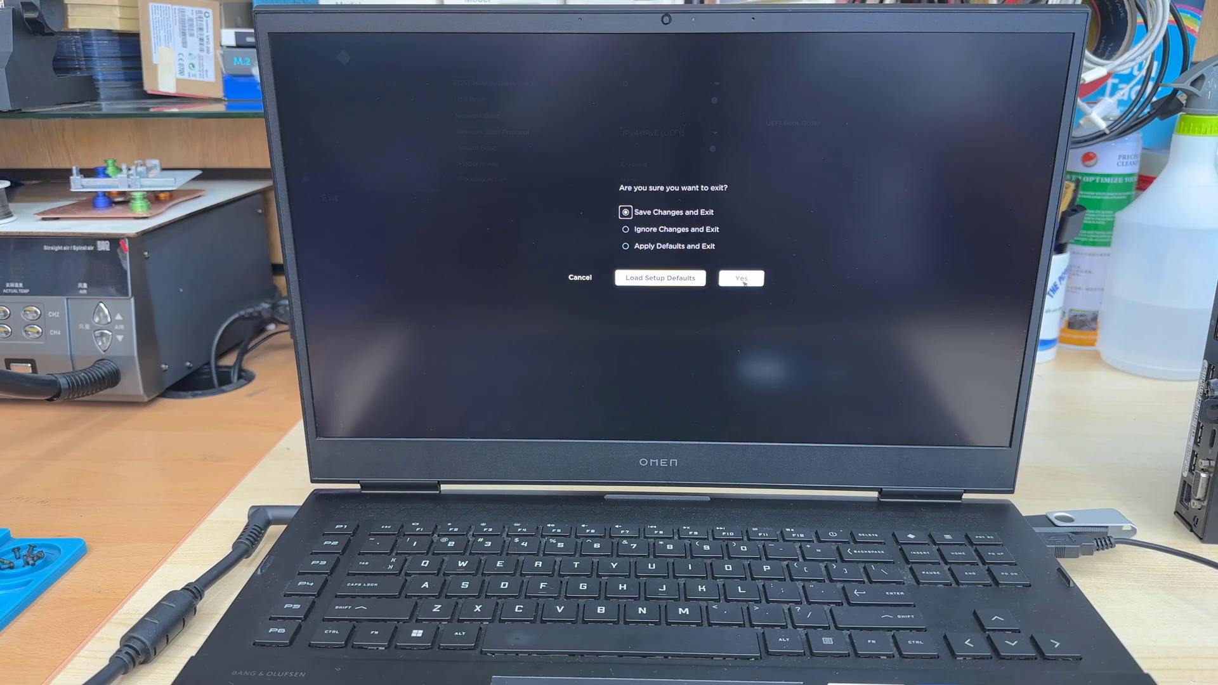
{"action": "left_click", "coordinate": [740, 278]}
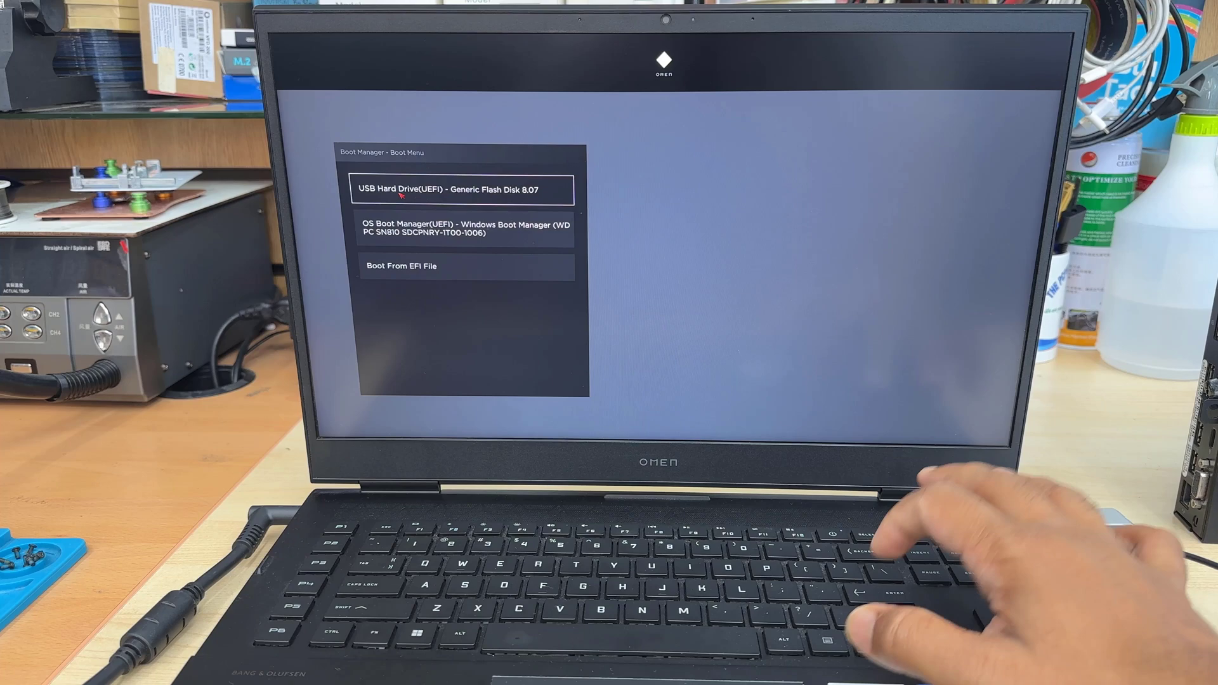
{"action": "key", "text": "enter"}
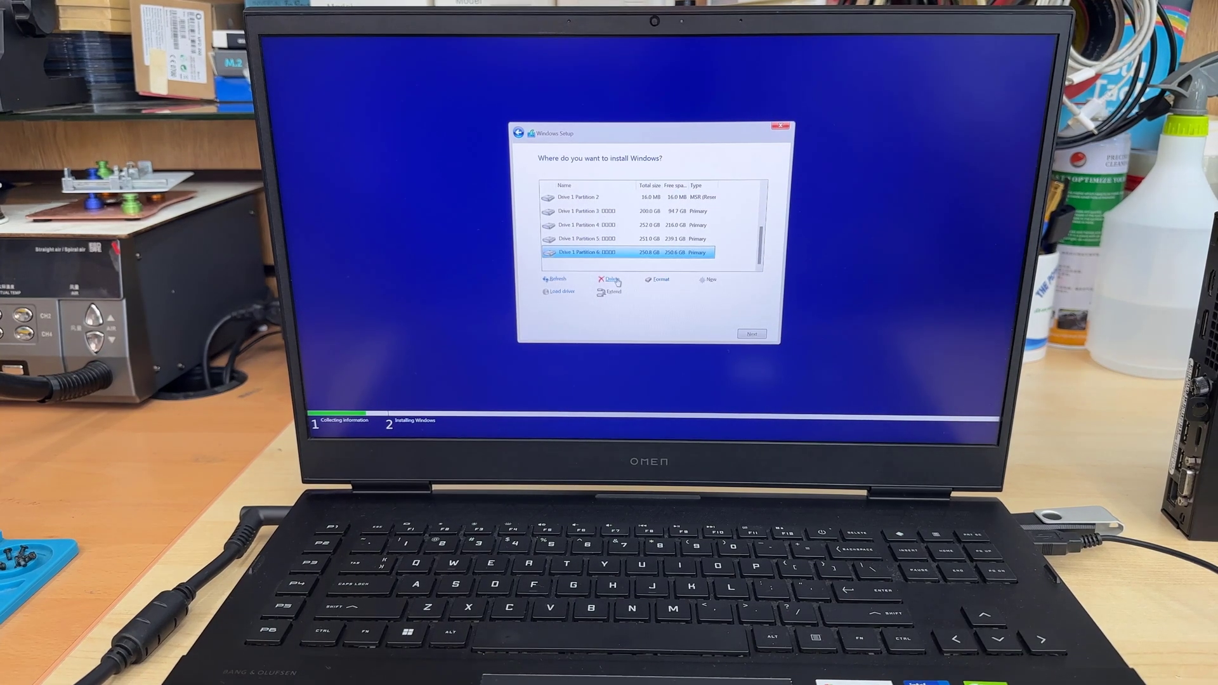
Delete each Drive 1 partition, confirming every warning, until only unallocated space remains.
{"action": "left_click", "coordinate": [610, 279]}
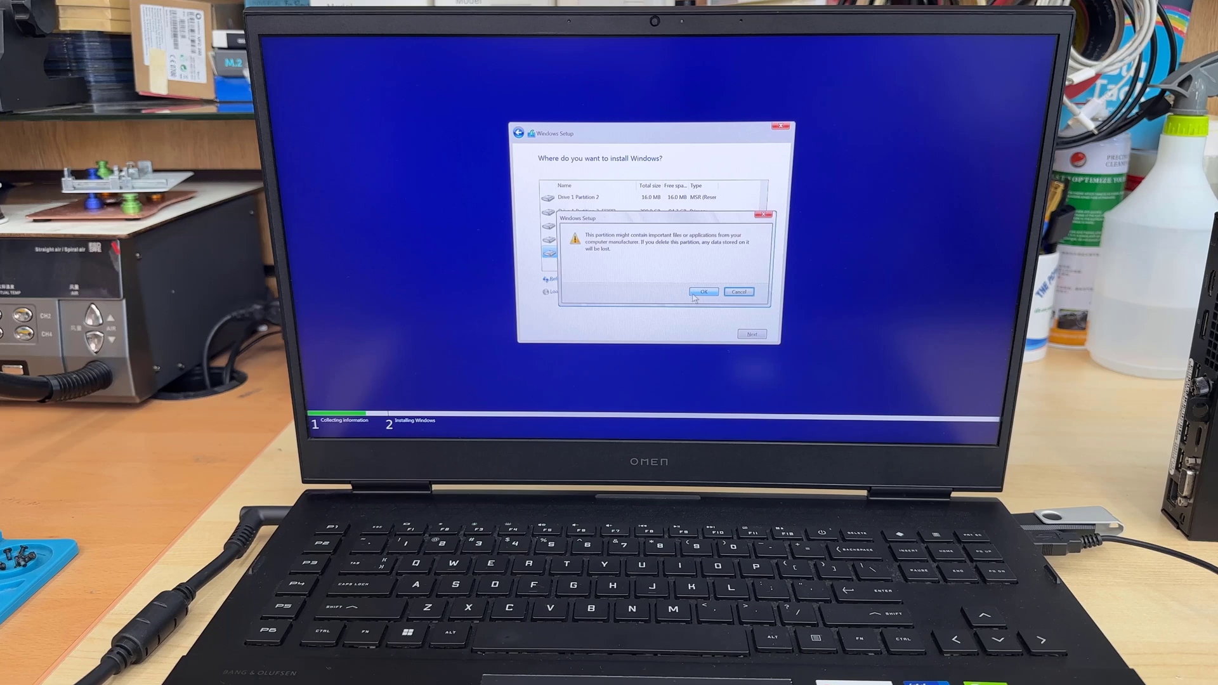
{"action": "left_click", "coordinate": [702, 291]}
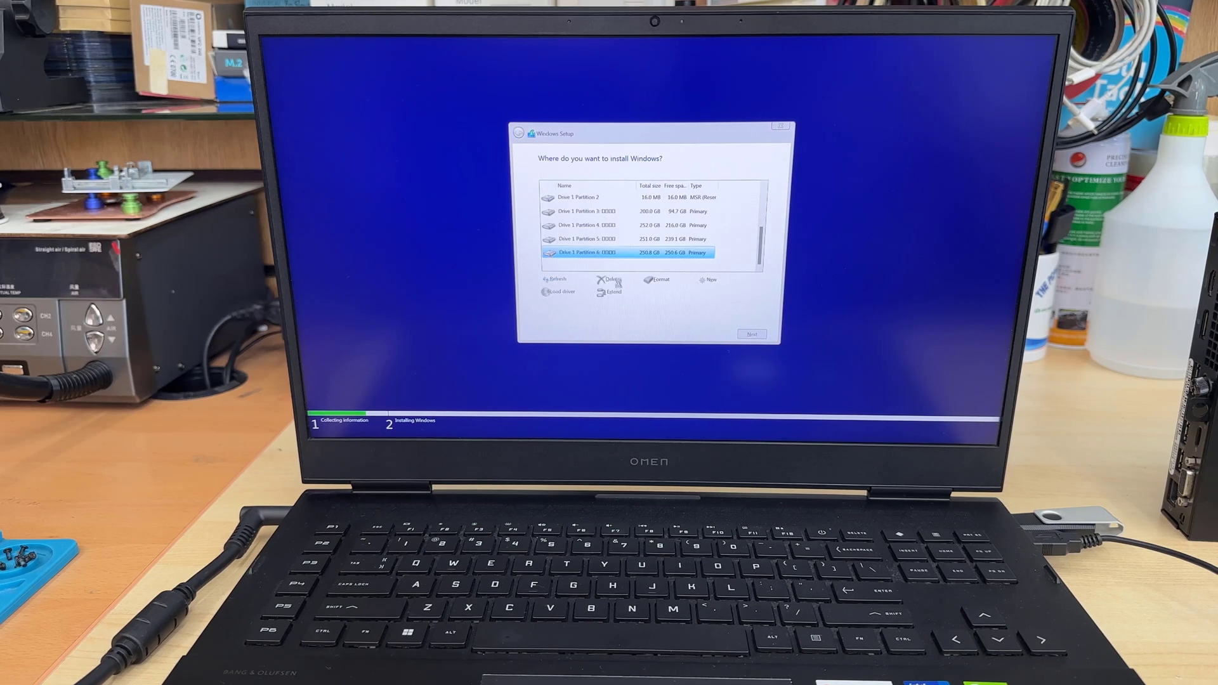
{"action": "left_click", "coordinate": [607, 280]}
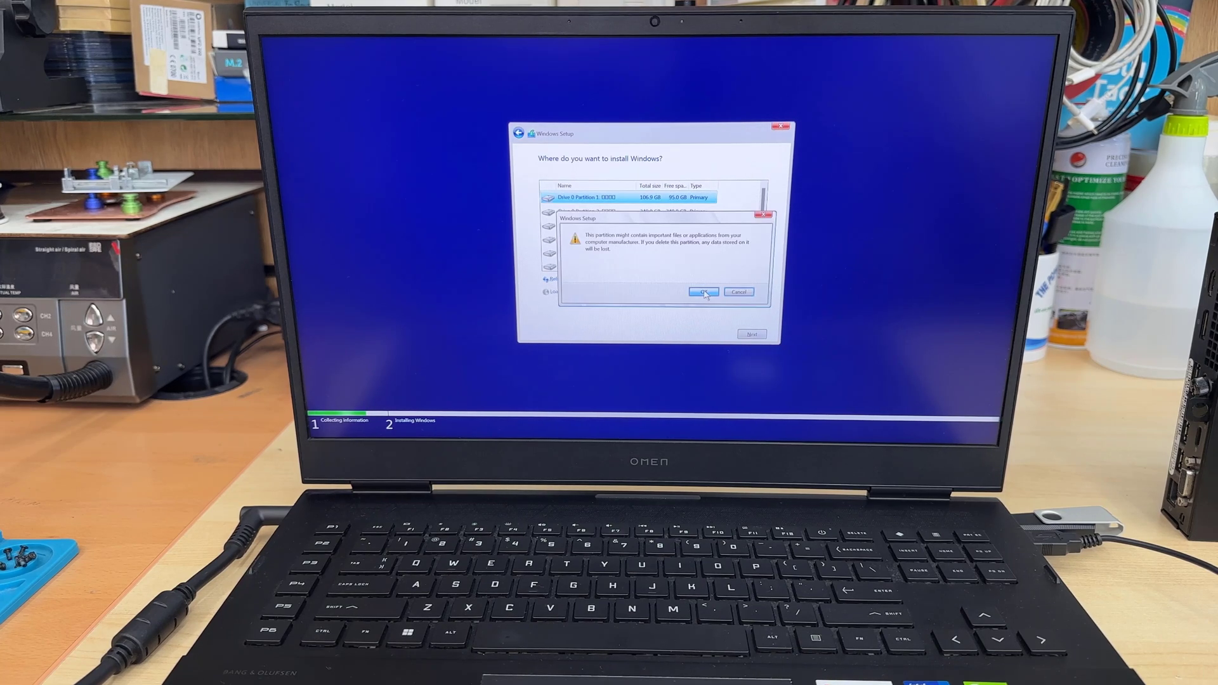
{"action": "left_click", "coordinate": [703, 291]}
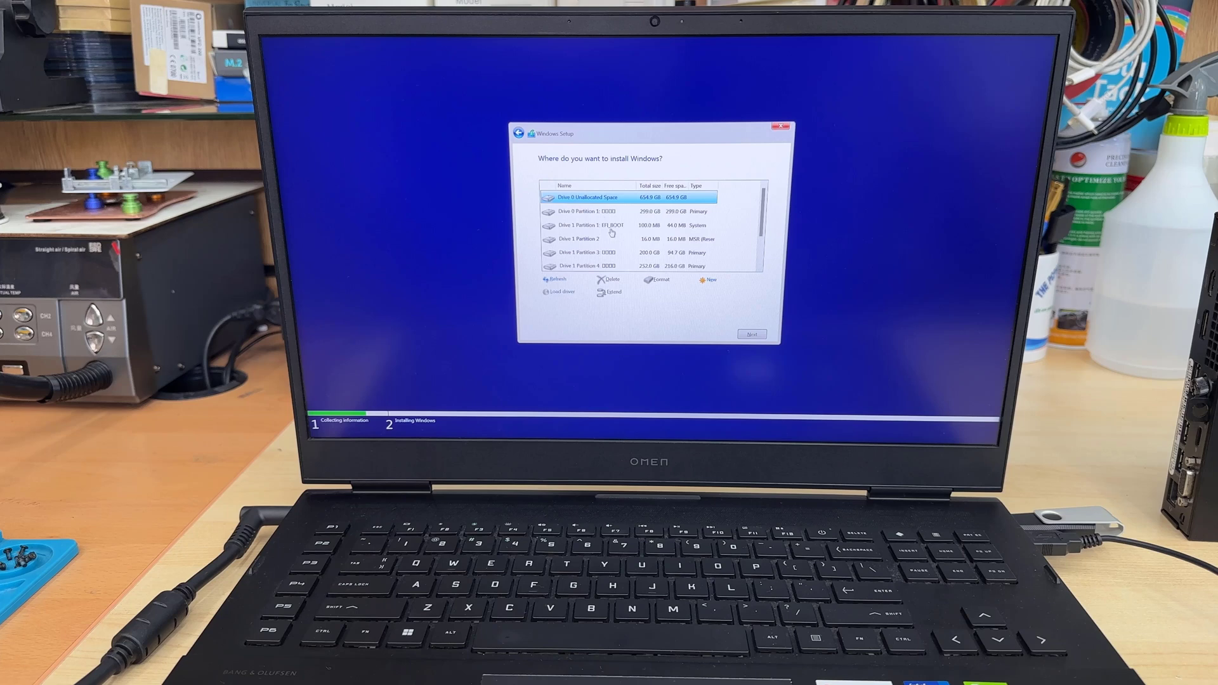
{"action": "left_click", "coordinate": [610, 211]}
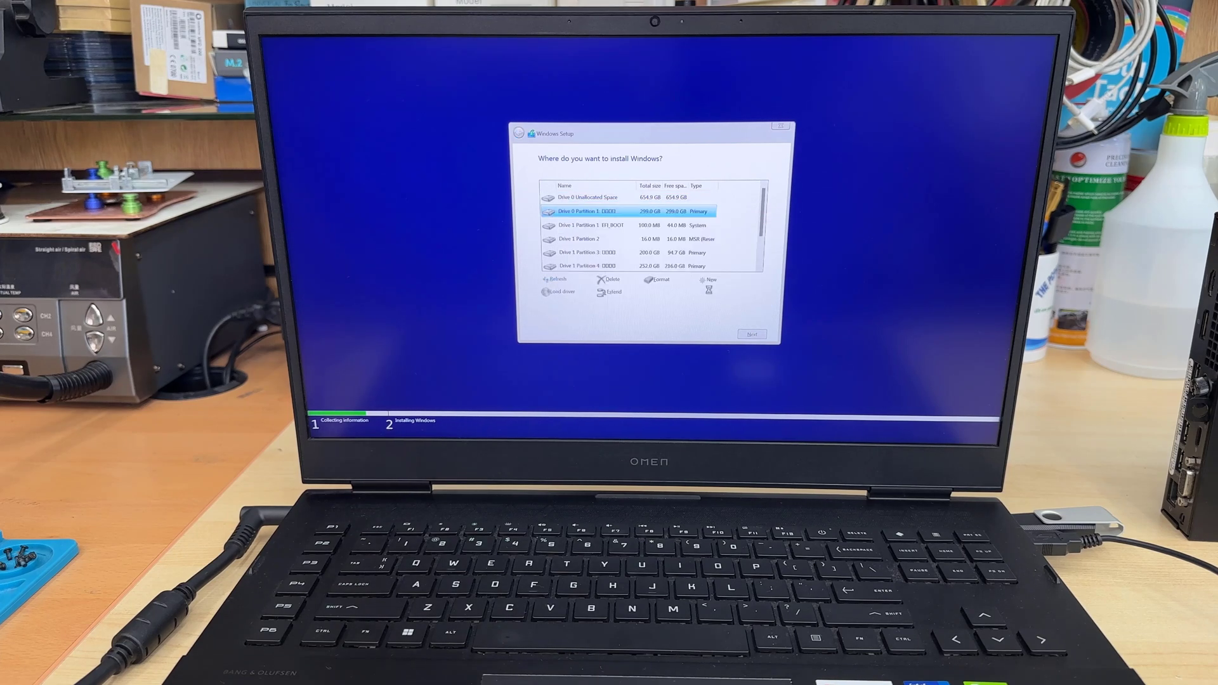
{"action": "left_click", "coordinate": [610, 280]}
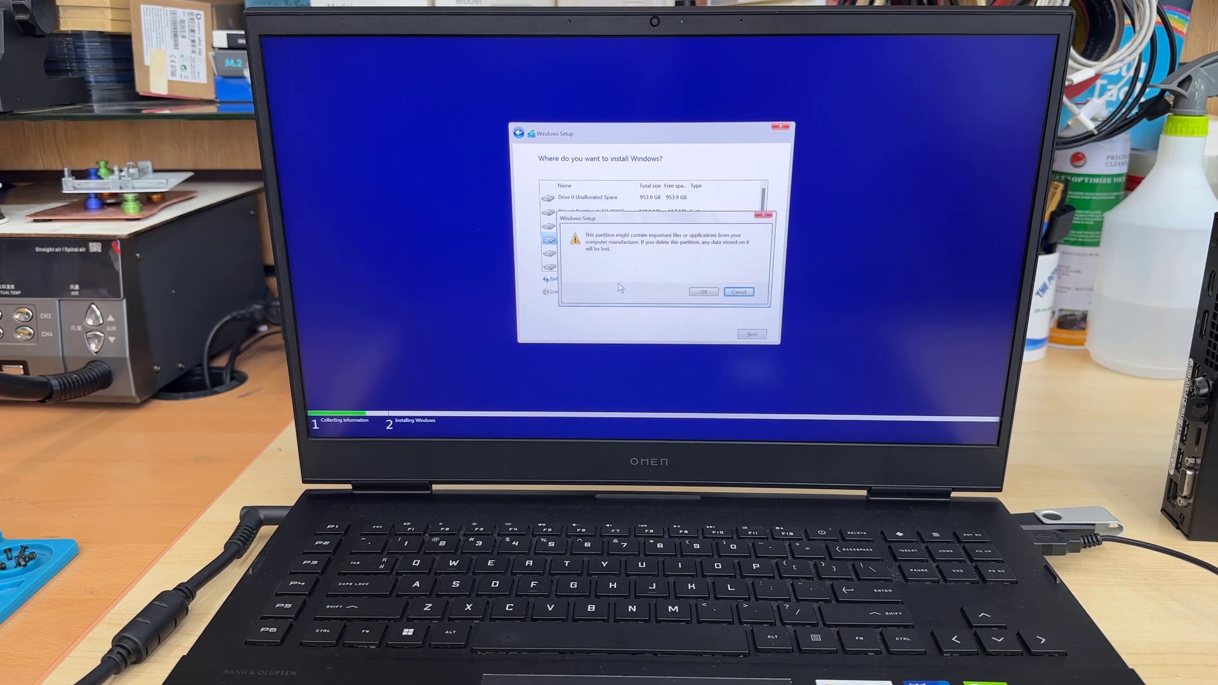
{"action": "left_click", "coordinate": [704, 291]}
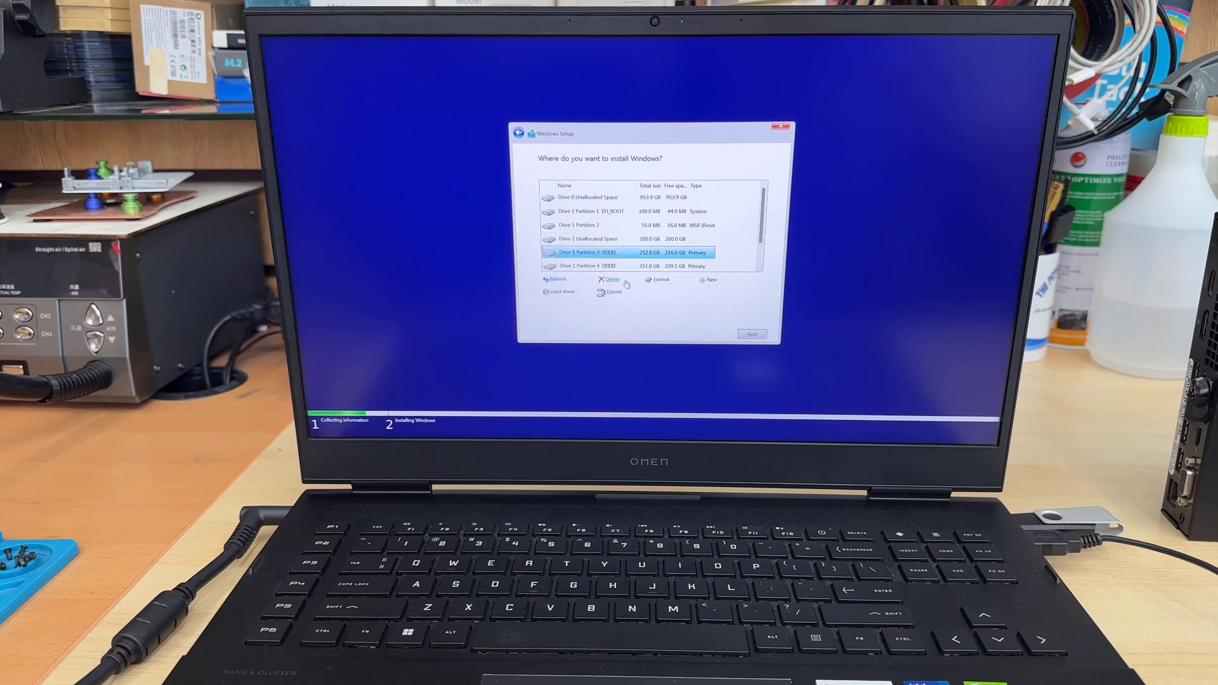
{"action": "left_click", "coordinate": [610, 280]}
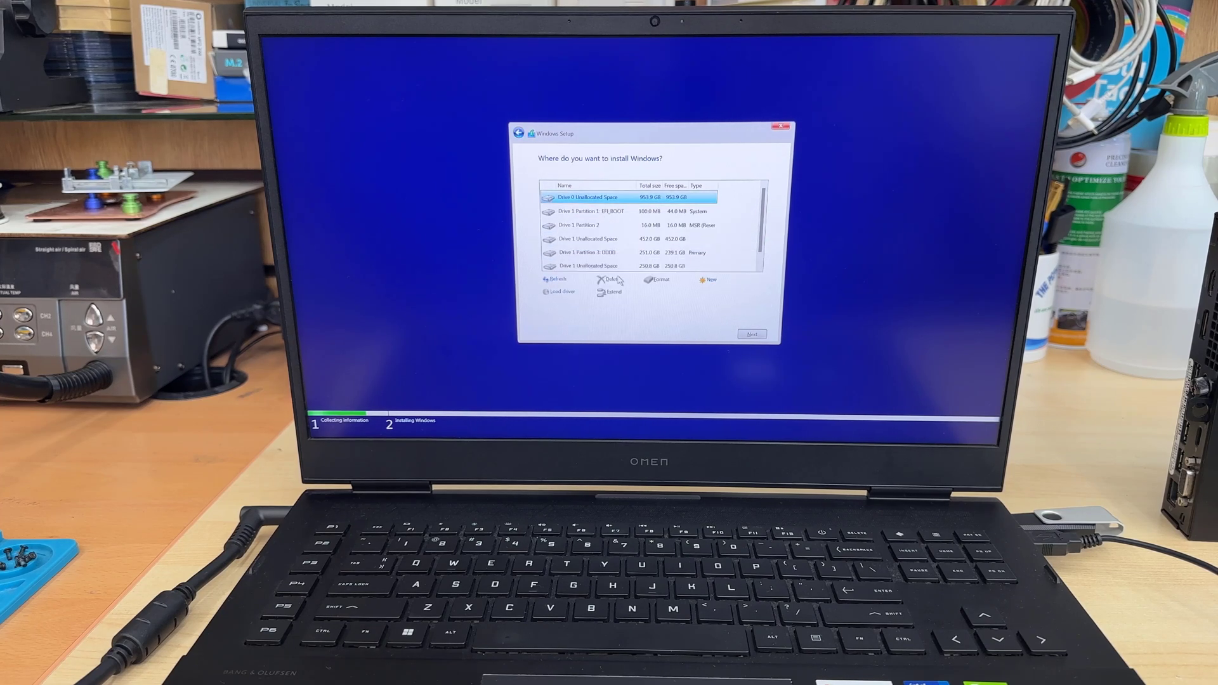
{"action": "left_click", "coordinate": [611, 280]}
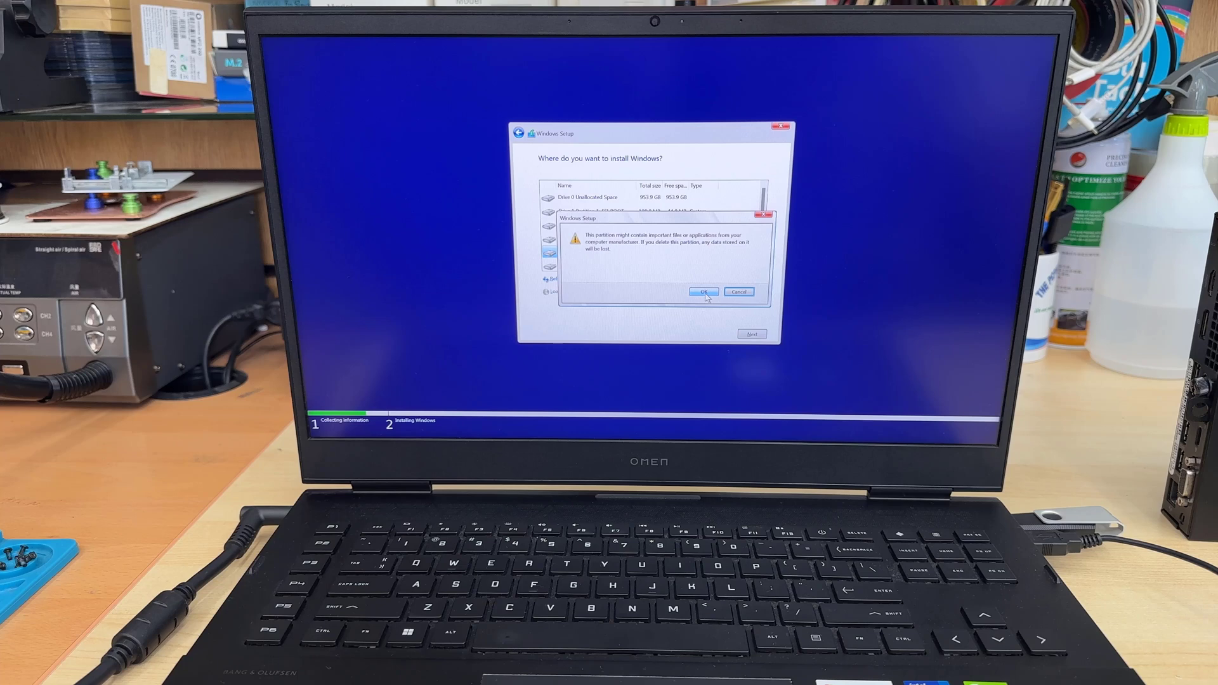
{"action": "left_click", "coordinate": [703, 291]}
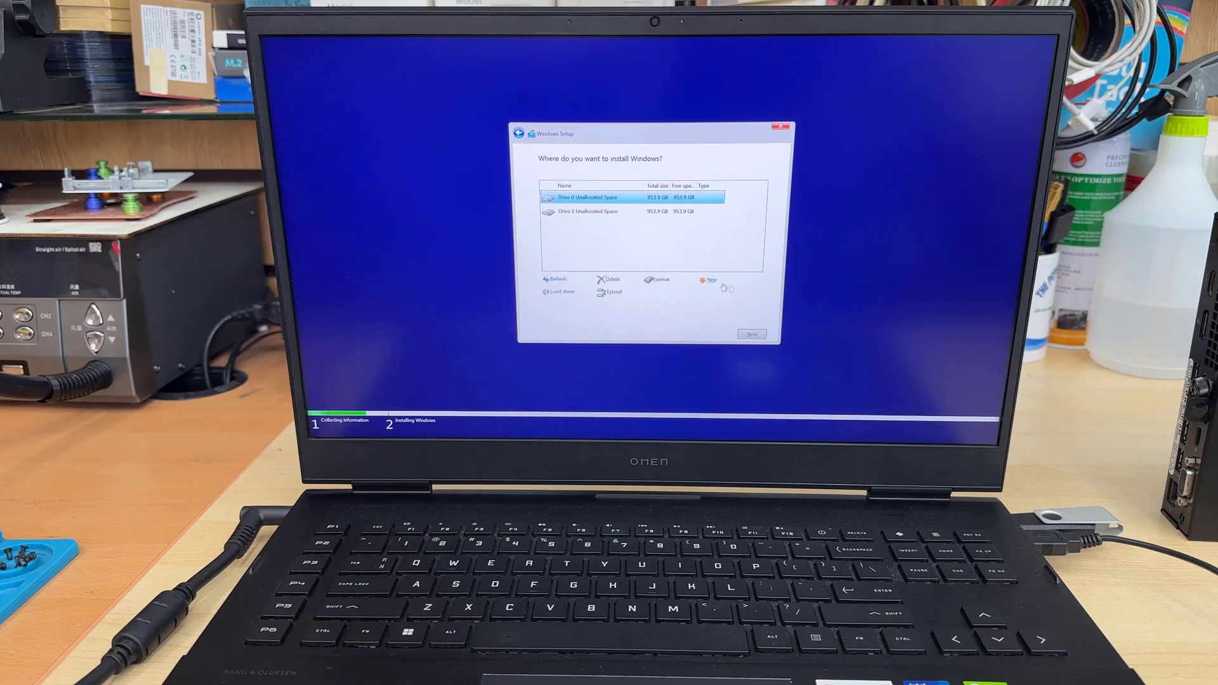
Create Drive 0 partitions of 299.5, 332.0 and 322.3 GB, then install to Partition 4.
{"action": "left_click", "coordinate": [708, 280]}
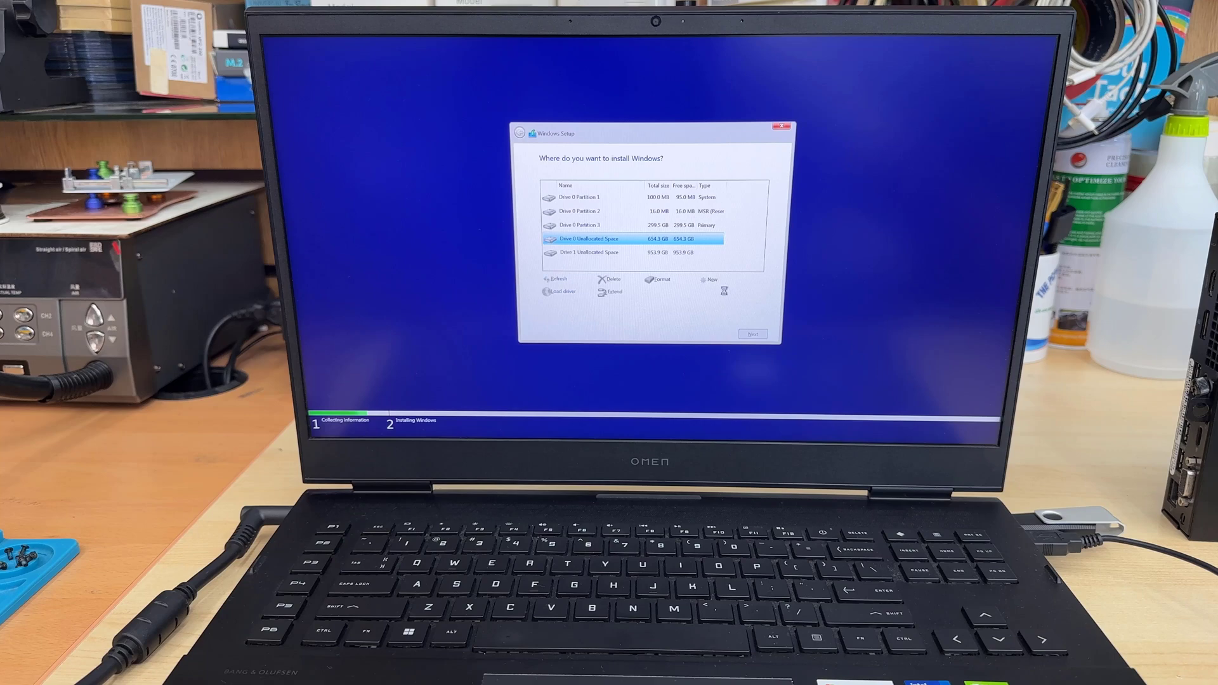
{"action": "left_click", "coordinate": [709, 280]}
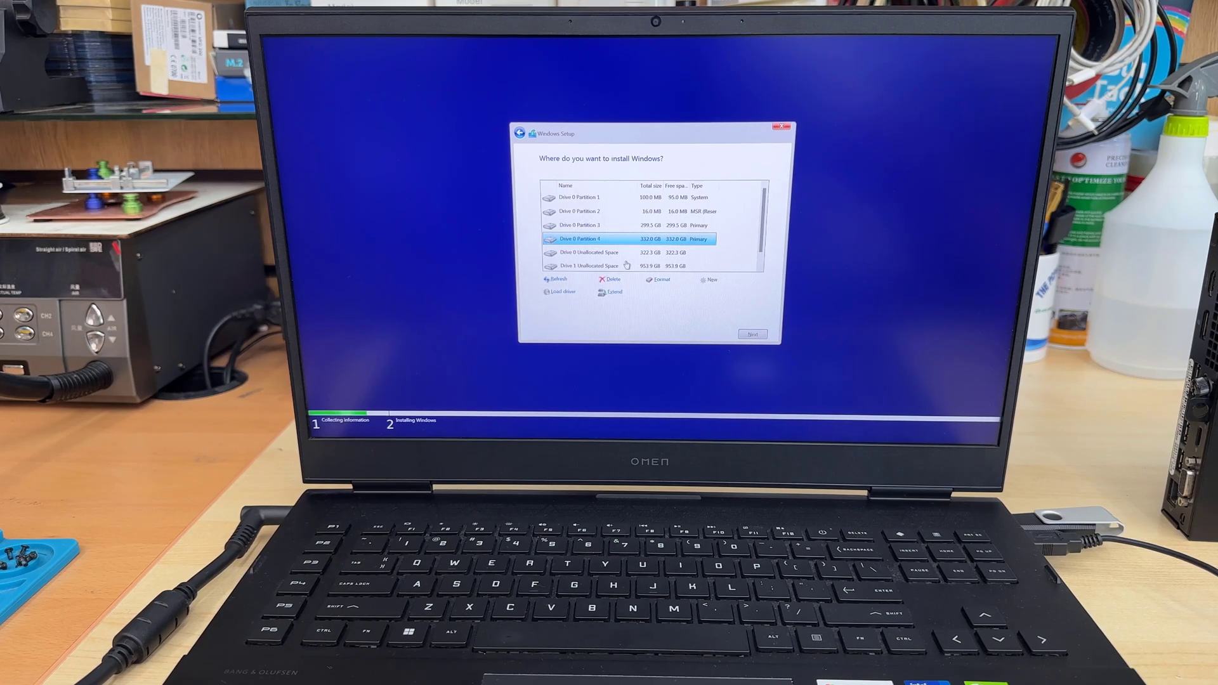
{"action": "left_click", "coordinate": [708, 279]}
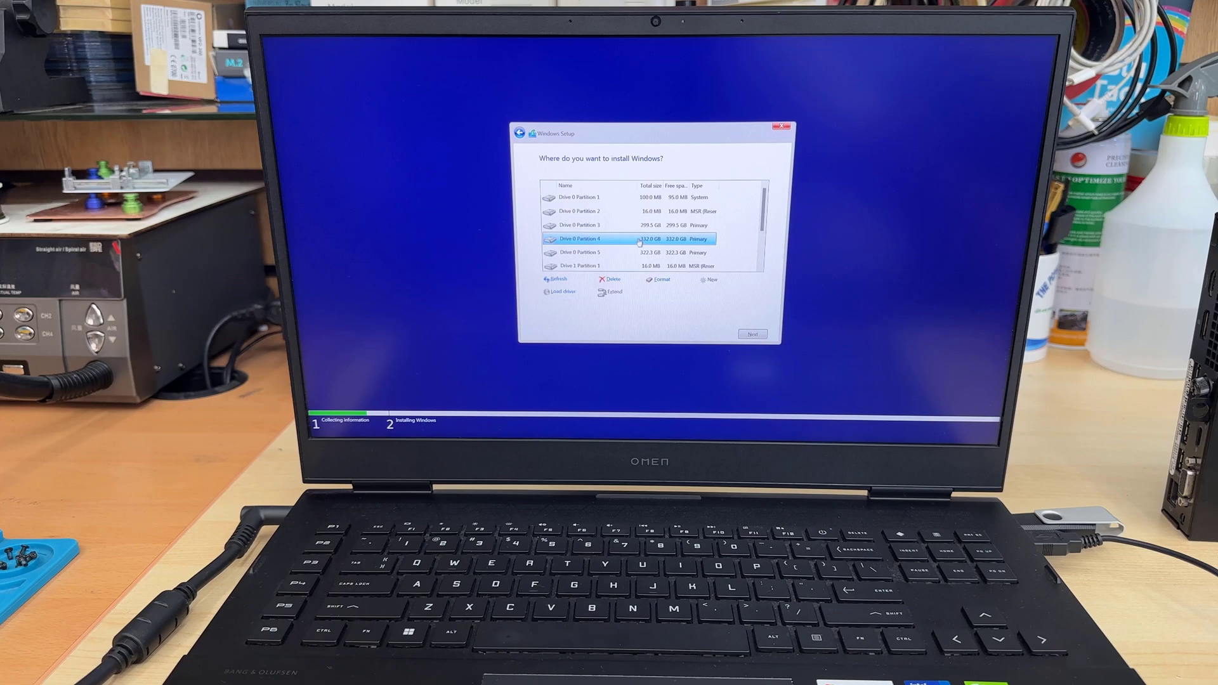
{"action": "left_click", "coordinate": [751, 333]}
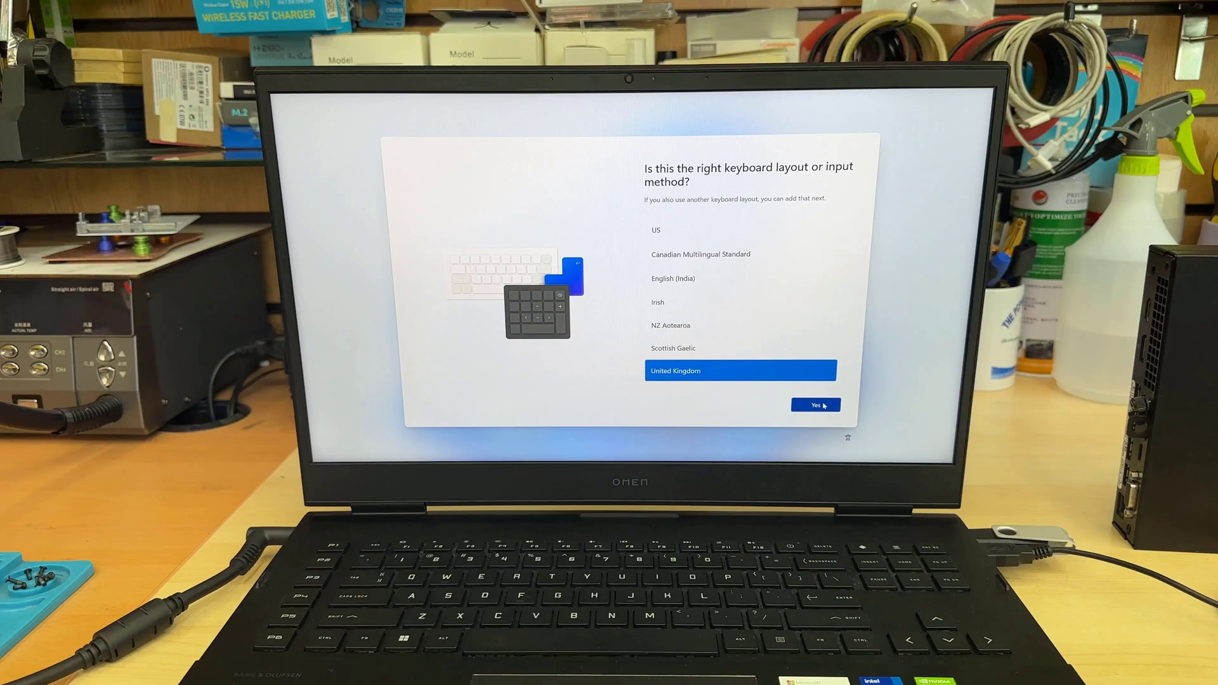
Choose the United Kingdom keyboard, pass the second layout screens, and enter user name 'A'.
{"action": "left_click", "coordinate": [815, 405]}
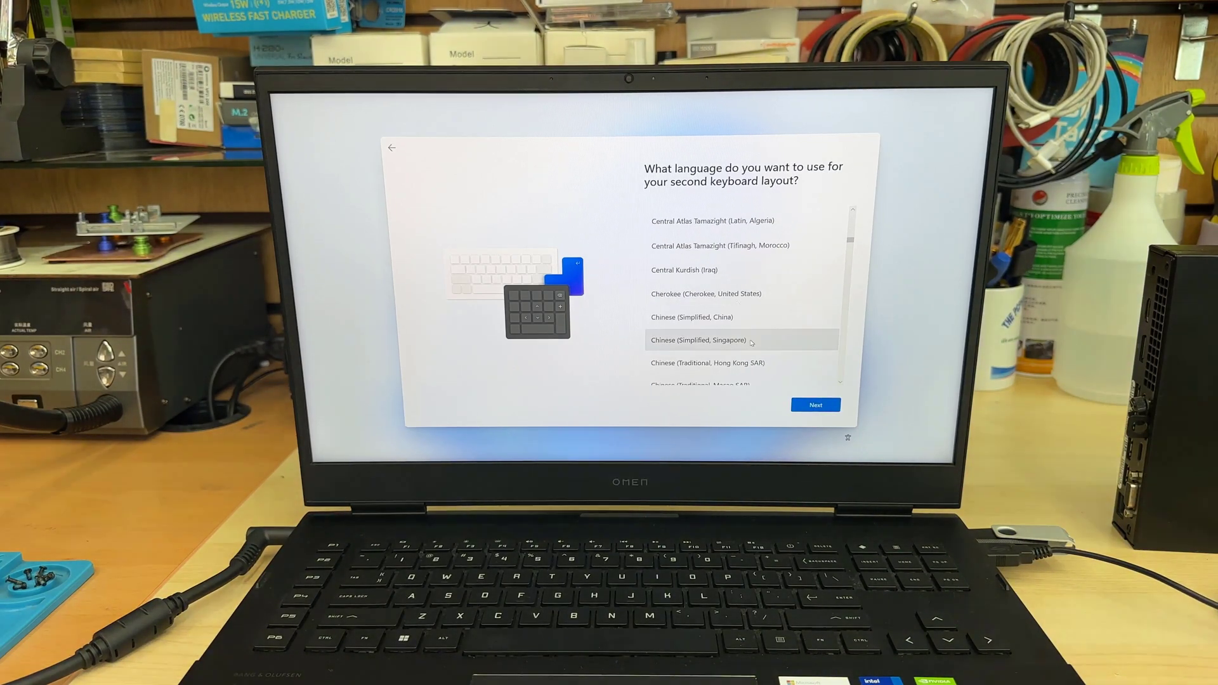
{"action": "left_click", "coordinate": [815, 405]}
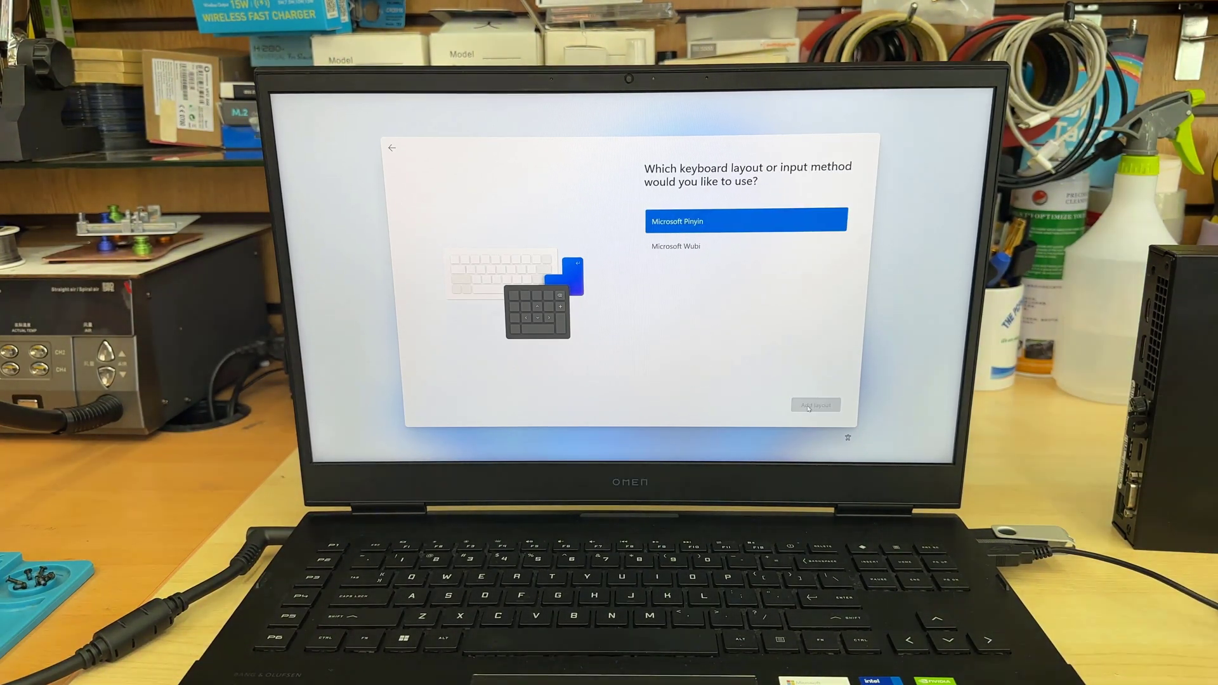
{"action": "left_click", "coordinate": [815, 405]}
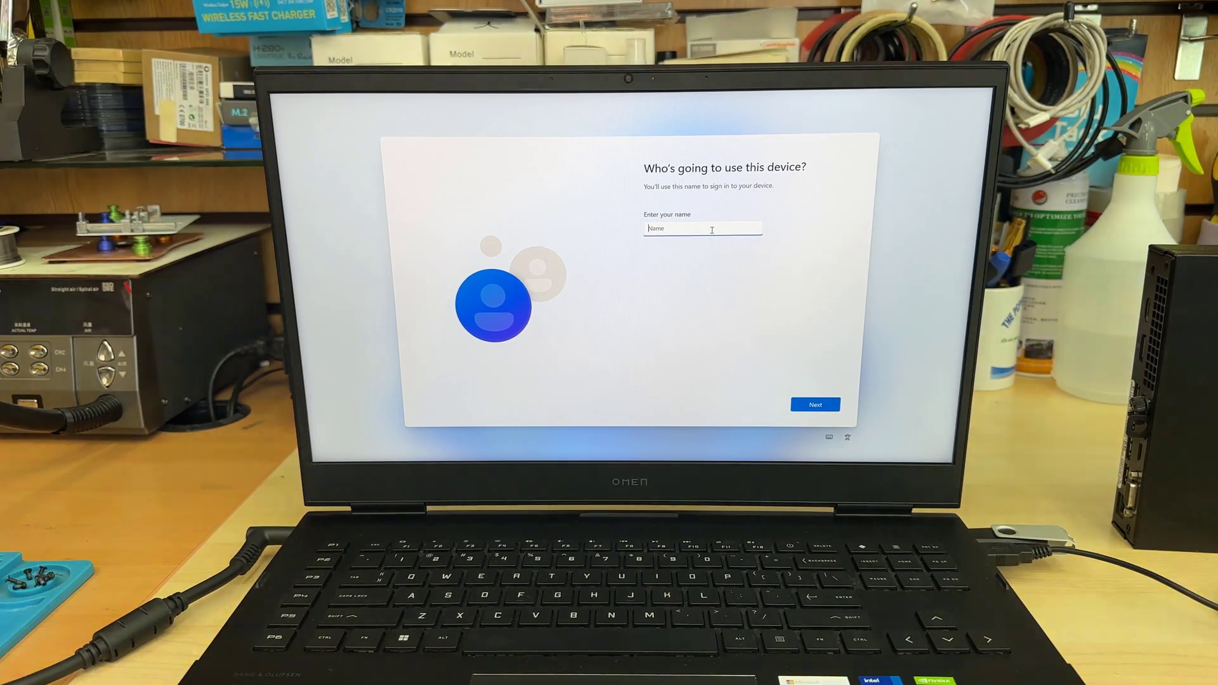
{"action": "type", "text": "A"}
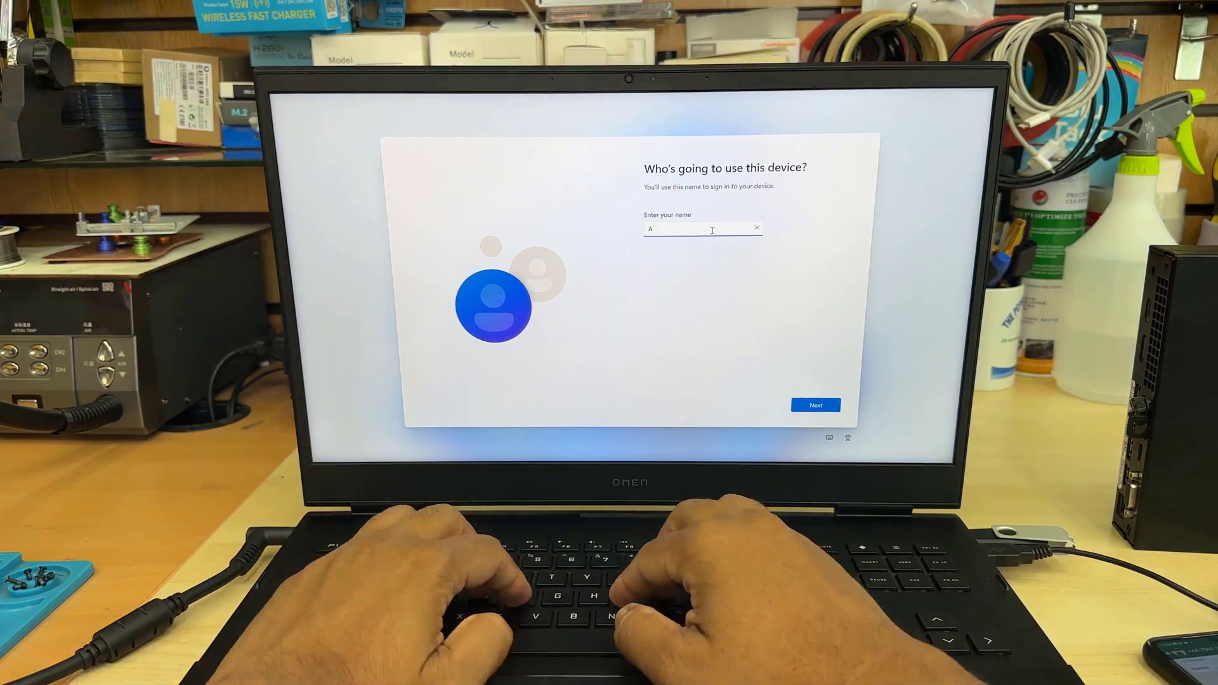
{"action": "left_click", "coordinate": [815, 404]}
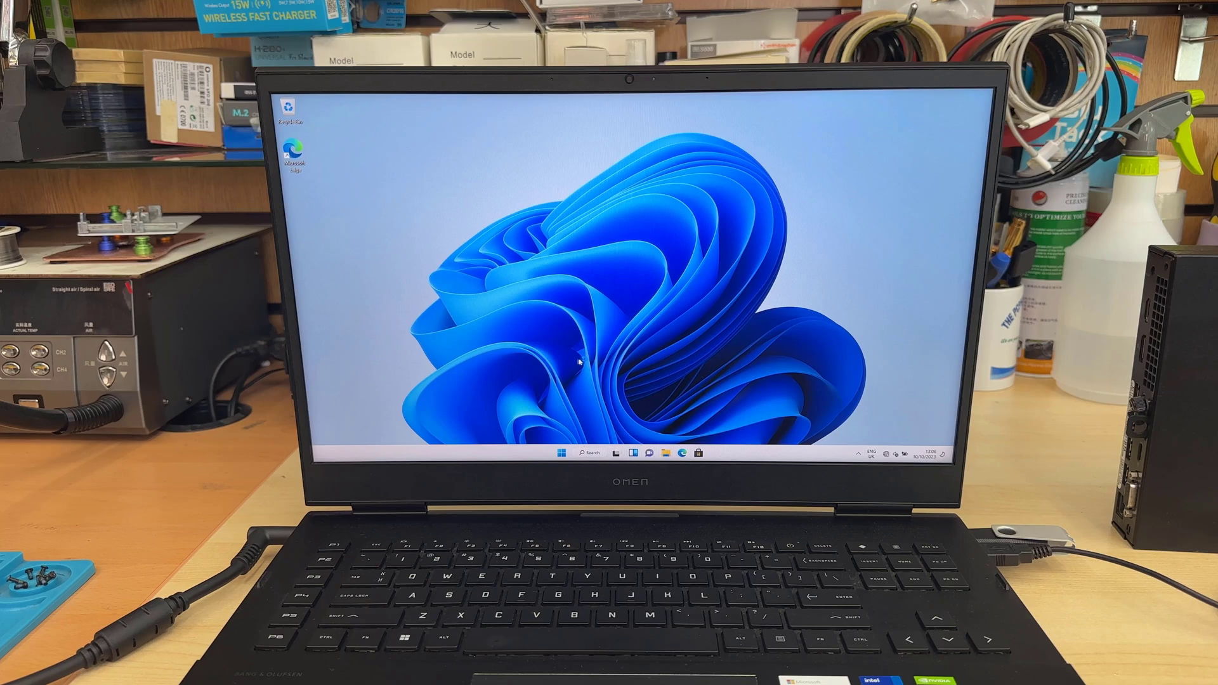
Restart Windows from the Start menu power options to reach firmware setup.
{"action": "left_click", "coordinate": [563, 453]}
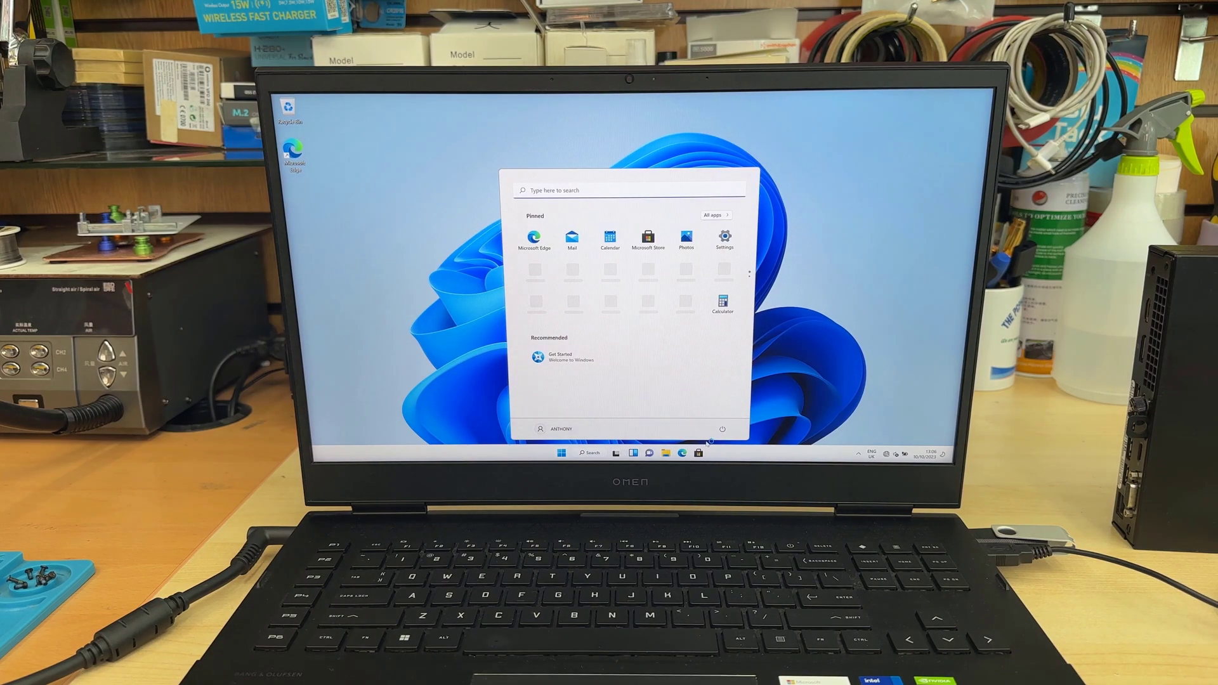
{"action": "left_click", "coordinate": [722, 429]}
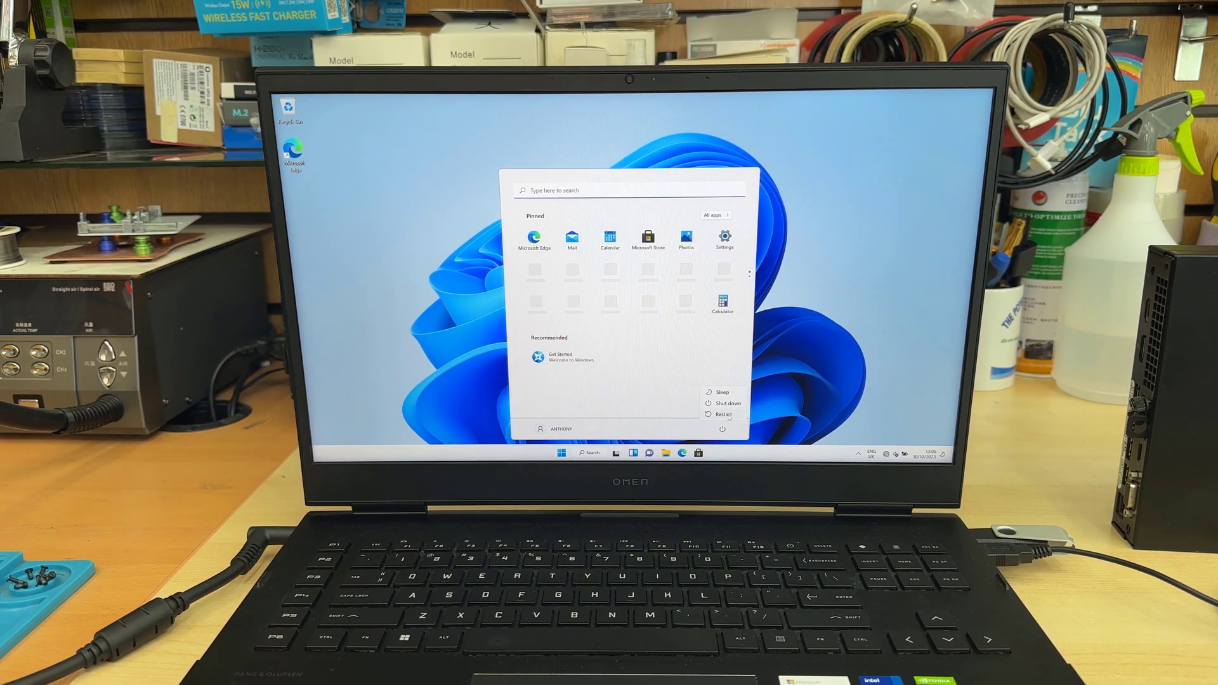
{"action": "left_click", "coordinate": [723, 413]}
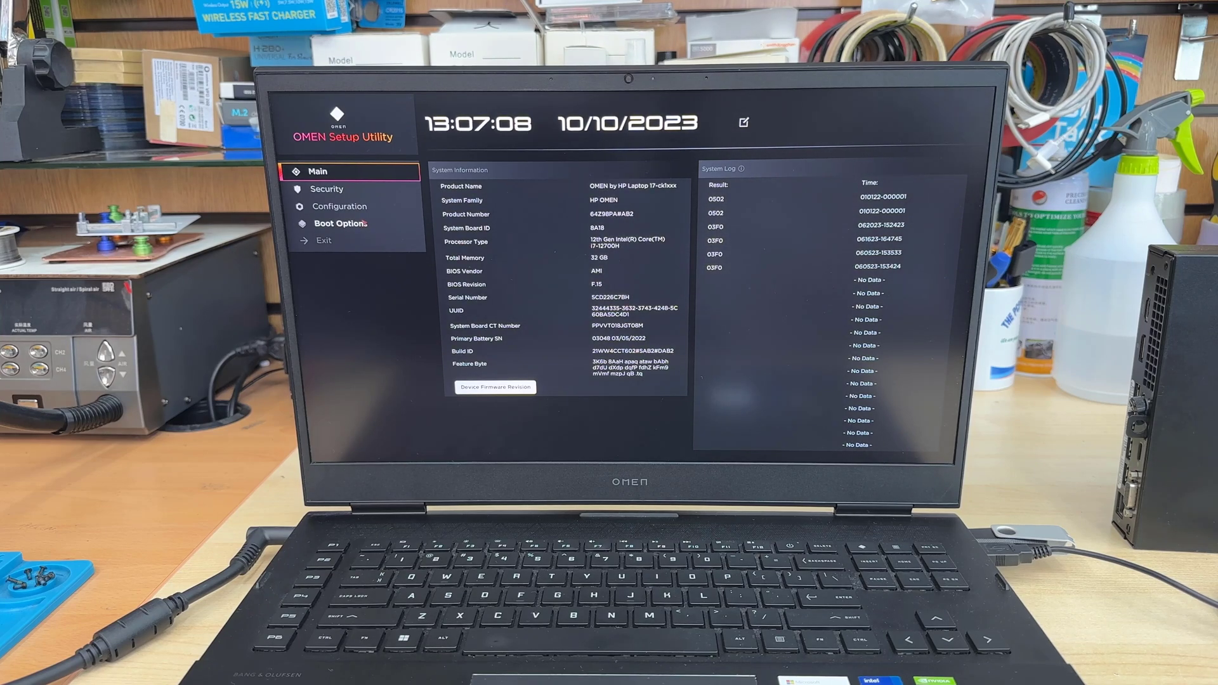
Verify Windows Boot Manager heads the boot order, then save changes and exit setup.
{"action": "left_click", "coordinate": [340, 222]}
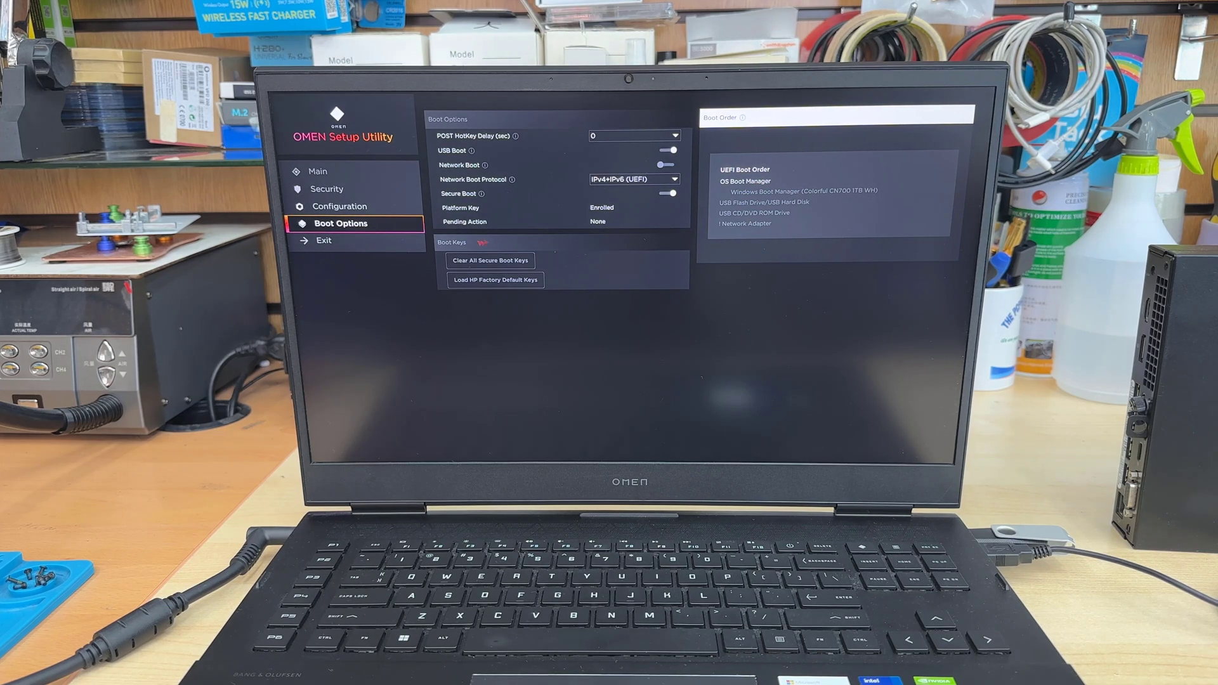
{"action": "left_click", "coordinate": [323, 240]}
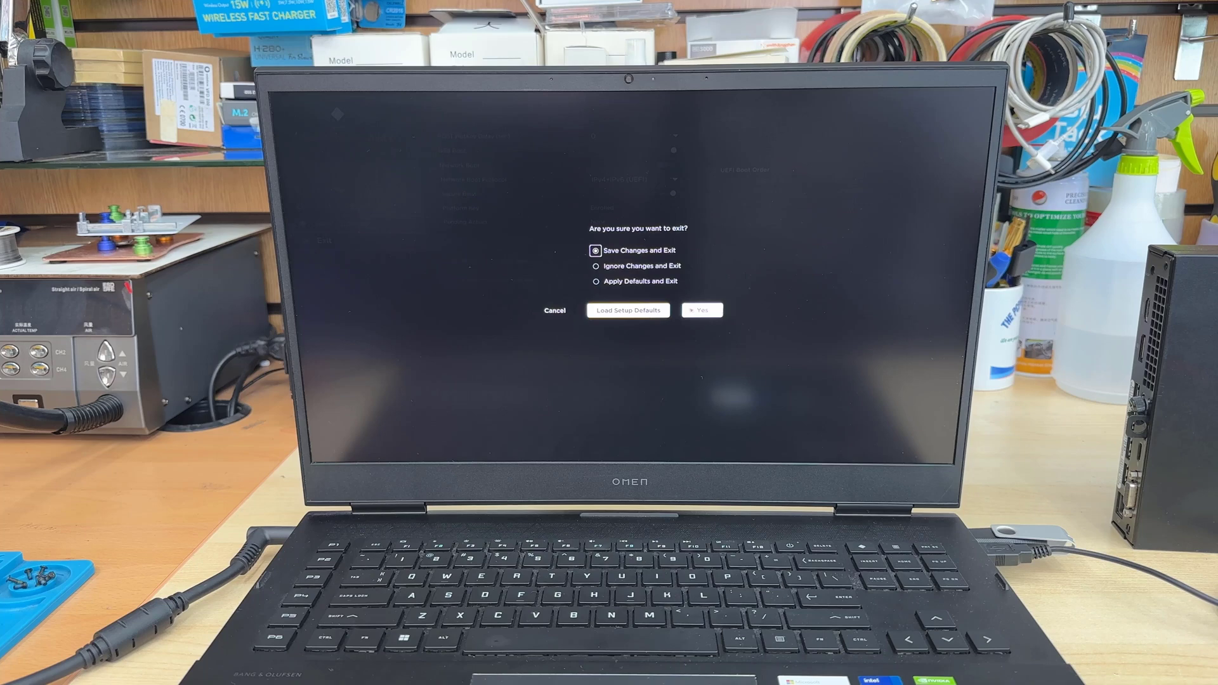
{"action": "left_click", "coordinate": [700, 310]}
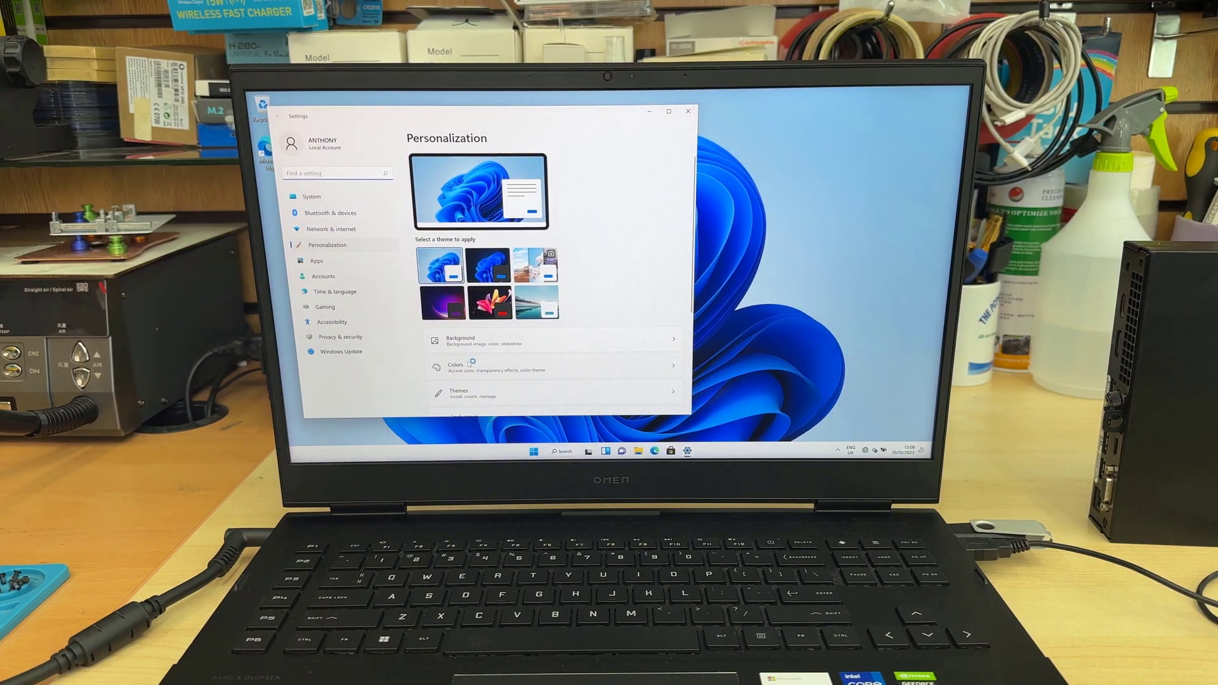
Enable the Computer and Control Panel desktop icons, then close Settings.
{"action": "scroll", "scroll_direction": "down", "scroll_amount": 3}
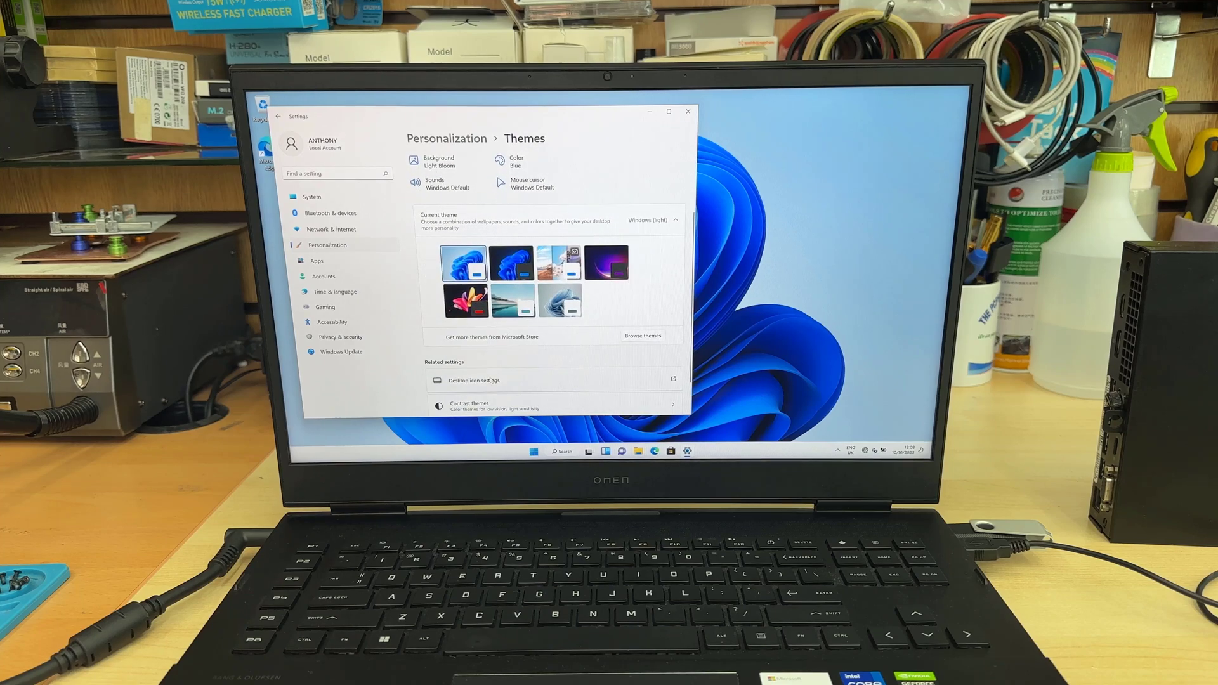
{"action": "left_click", "coordinate": [474, 380]}
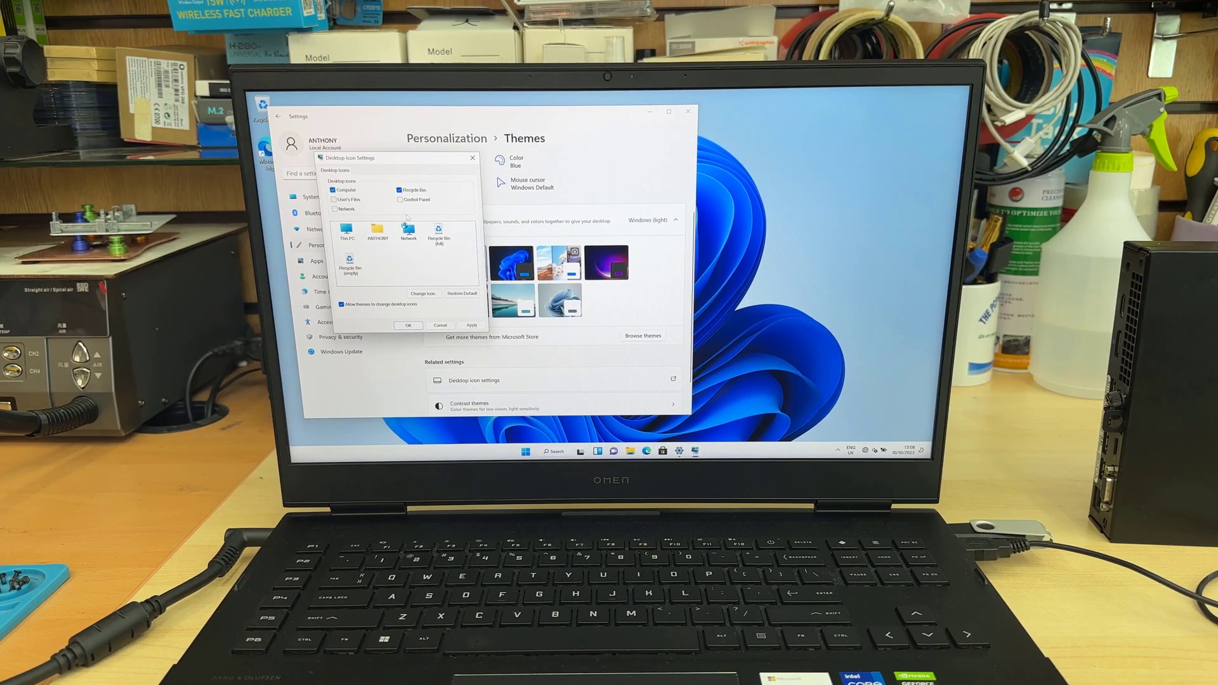
{"action": "left_click", "coordinate": [401, 200]}
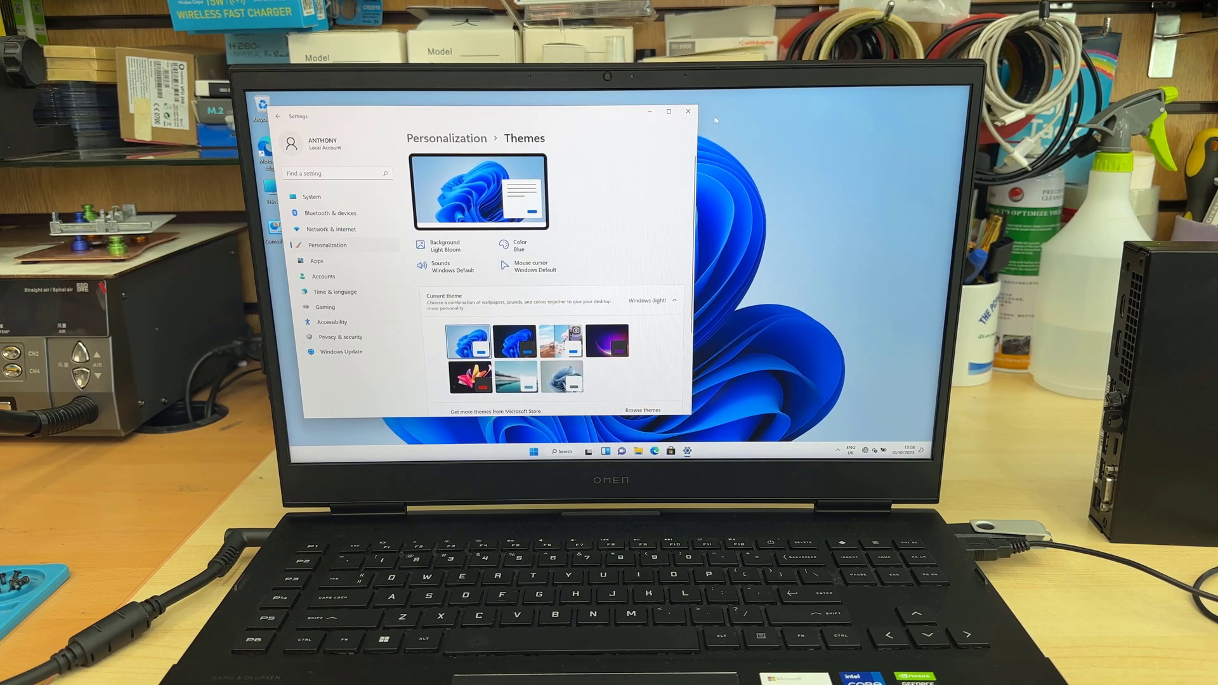
{"action": "left_click", "coordinate": [687, 111]}
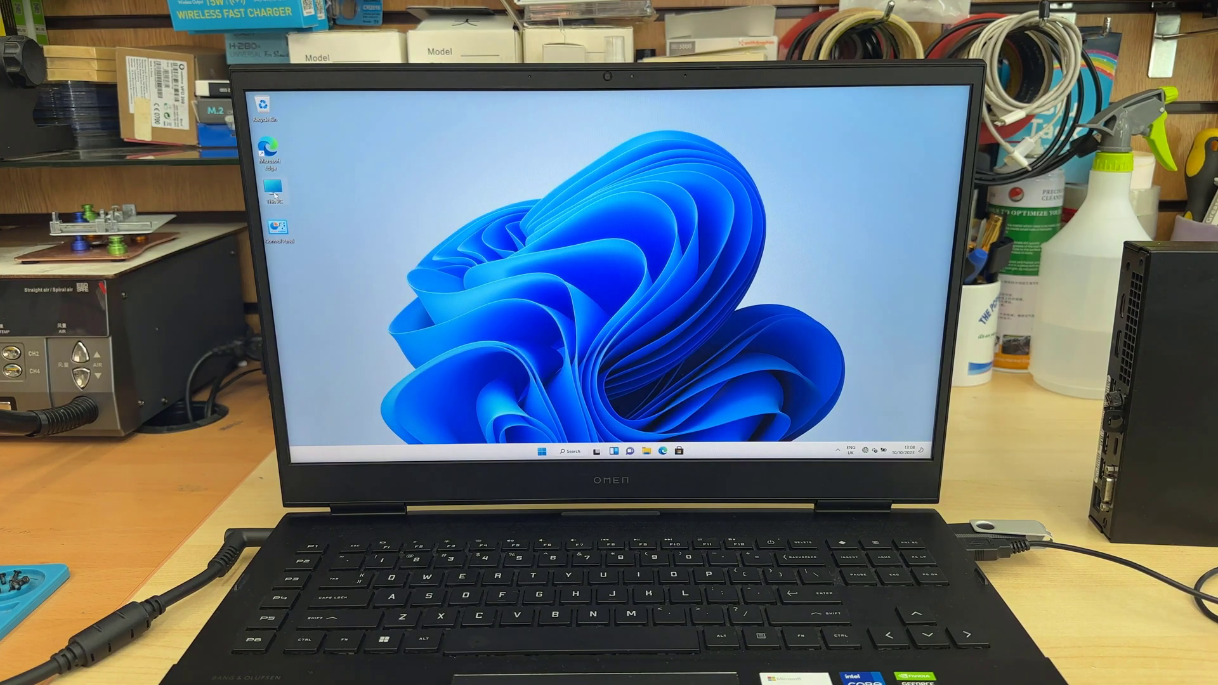